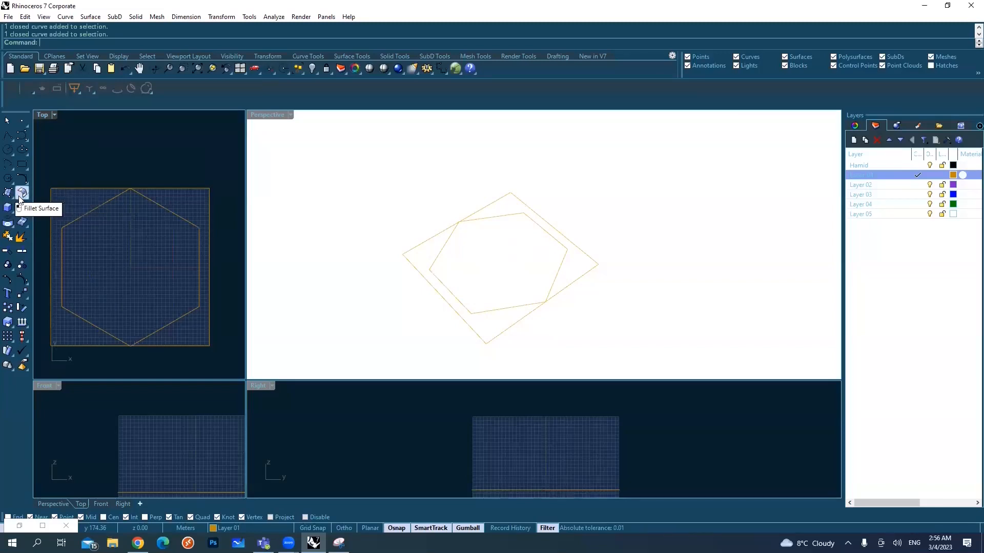
mouse_move(8, 207)
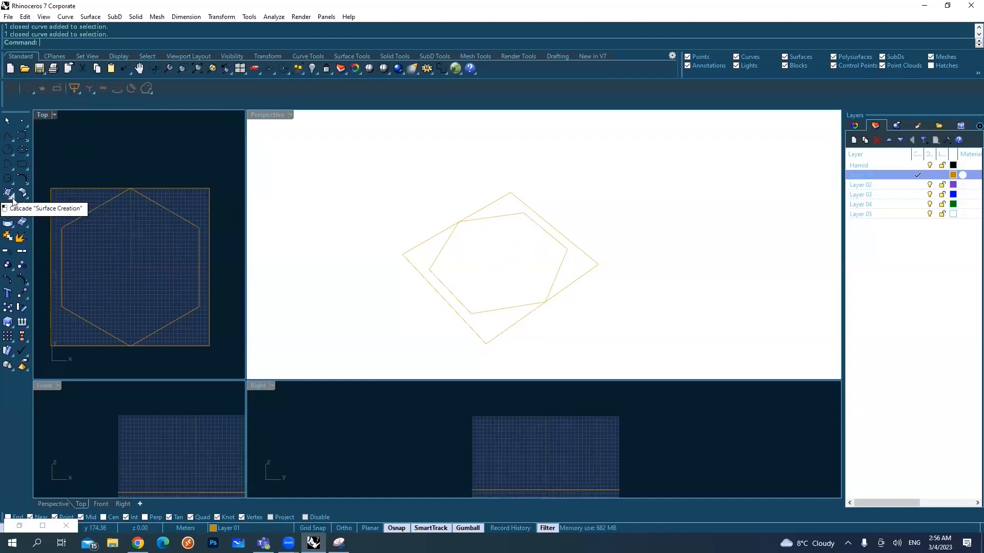
Fill the hexagon outline with a flat planar surface via PlanarSrf, then pick its overlapping edge
left_click(9, 192)
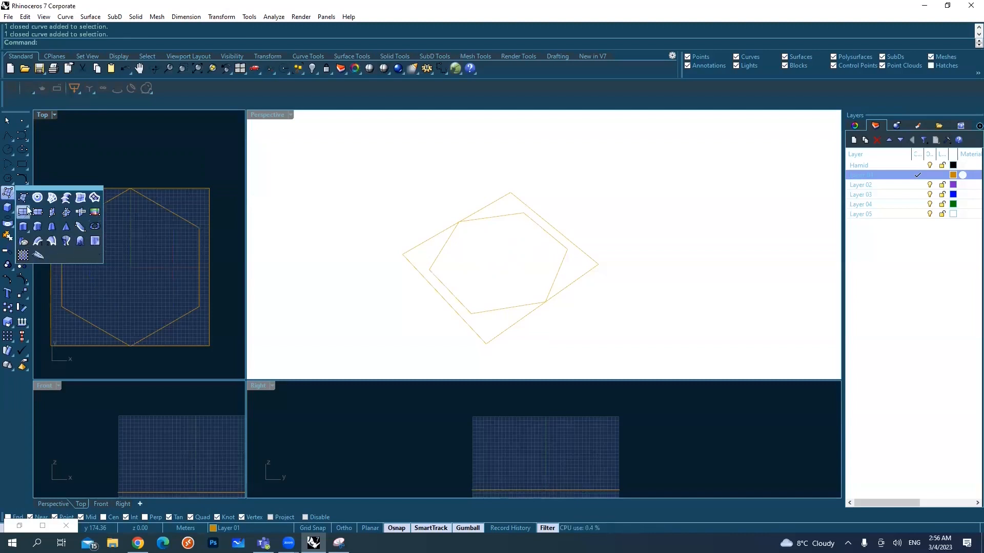
mouse_move(80, 212)
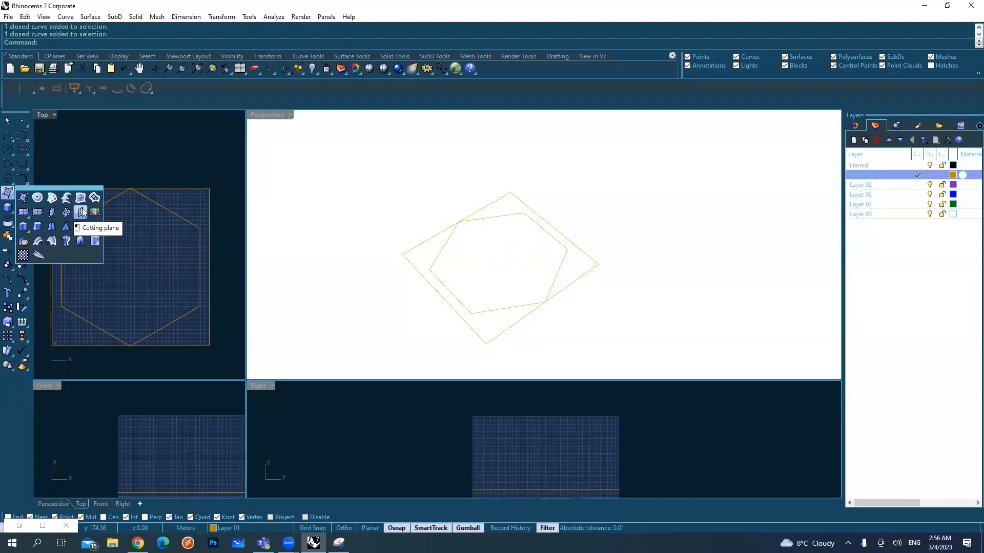
mouse_move(37, 198)
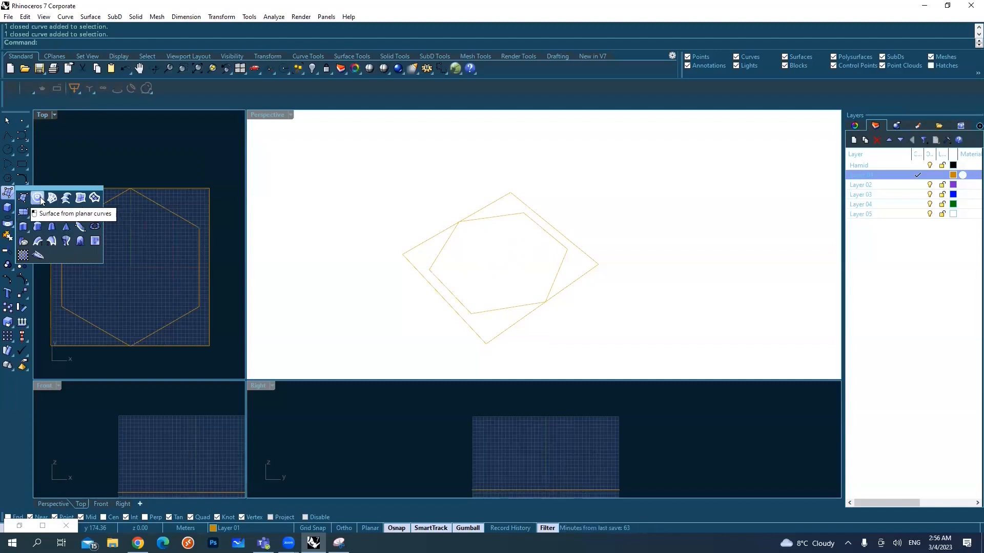
mouse_move(69, 187)
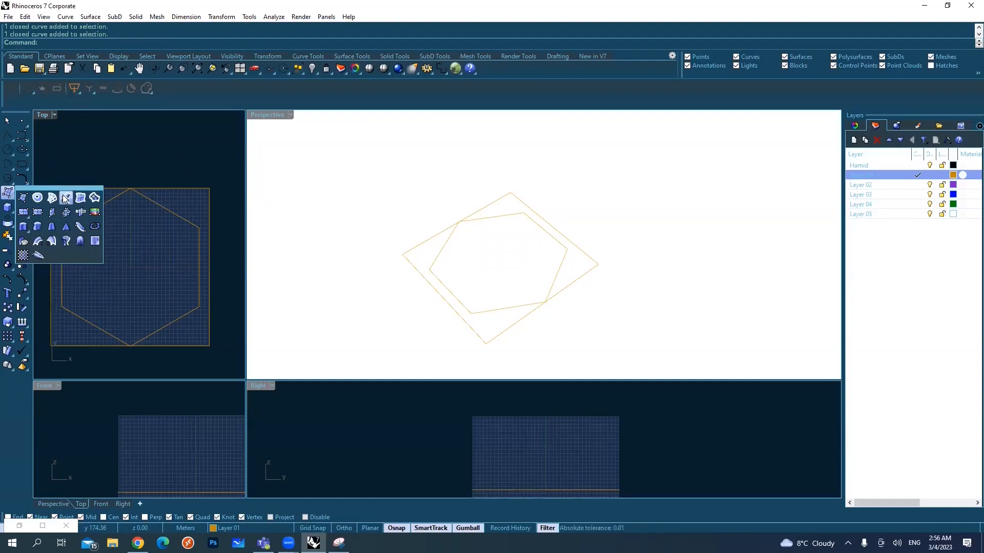
mouse_move(37, 199)
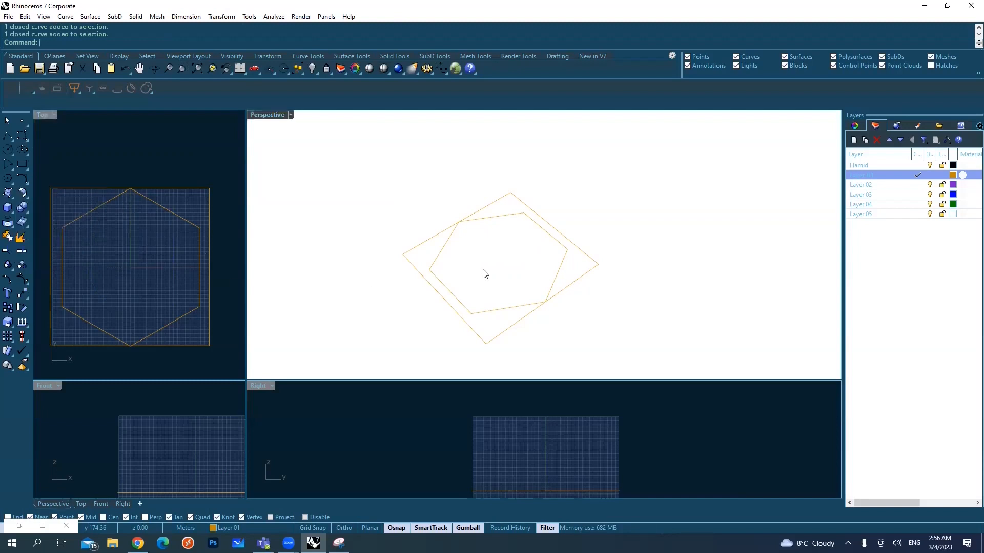
left_click_drag(485, 275, 533, 257)
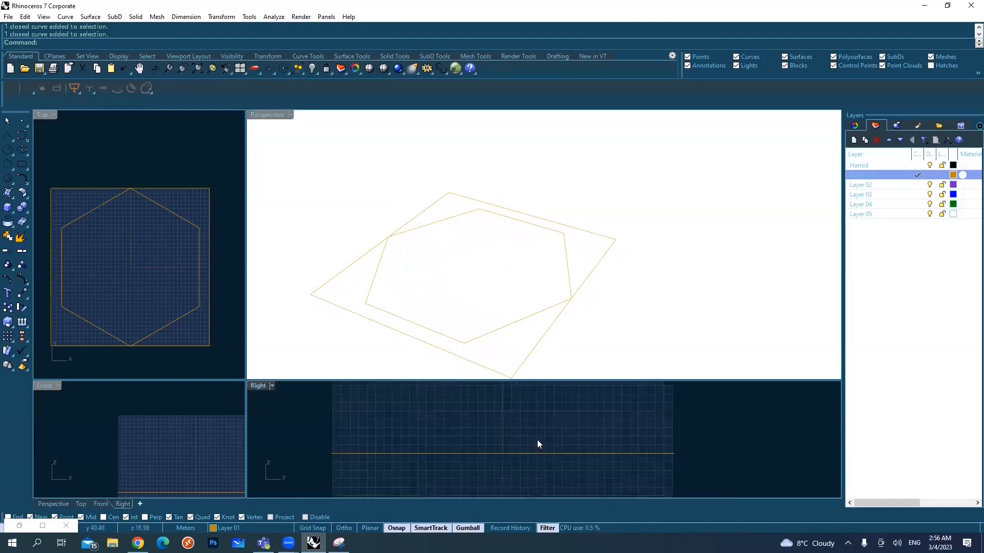
mouse_move(570, 256)
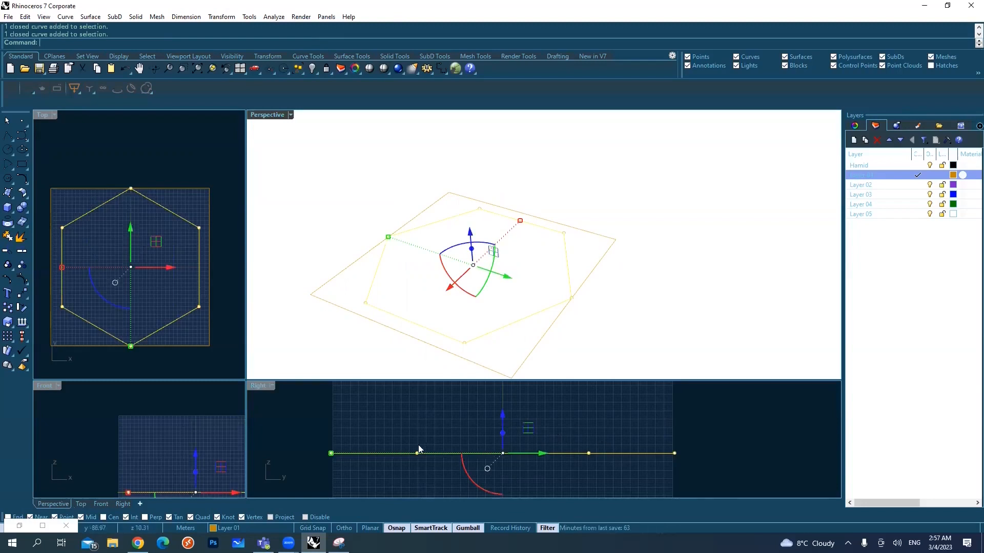
left_click_drag(420, 449, 367, 442)
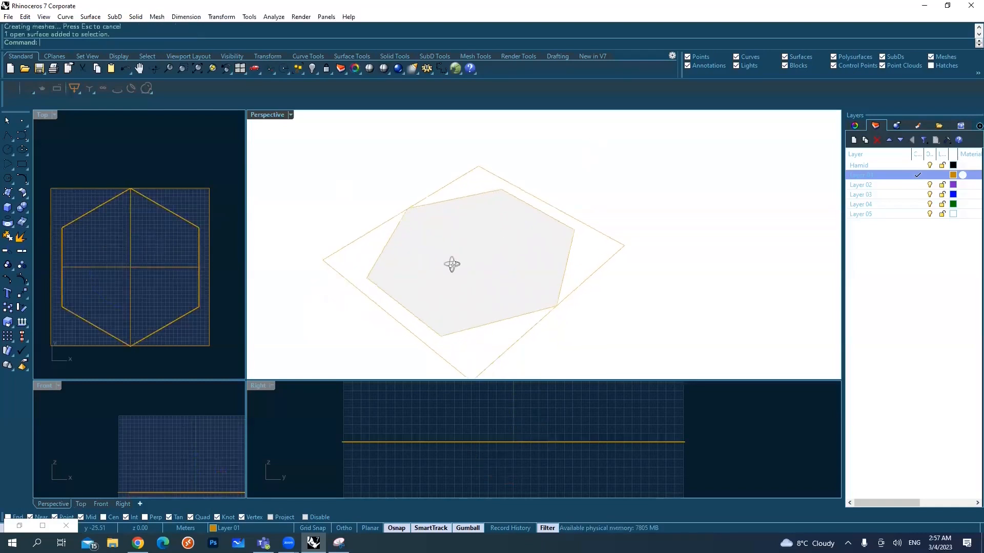
left_click(451, 264)
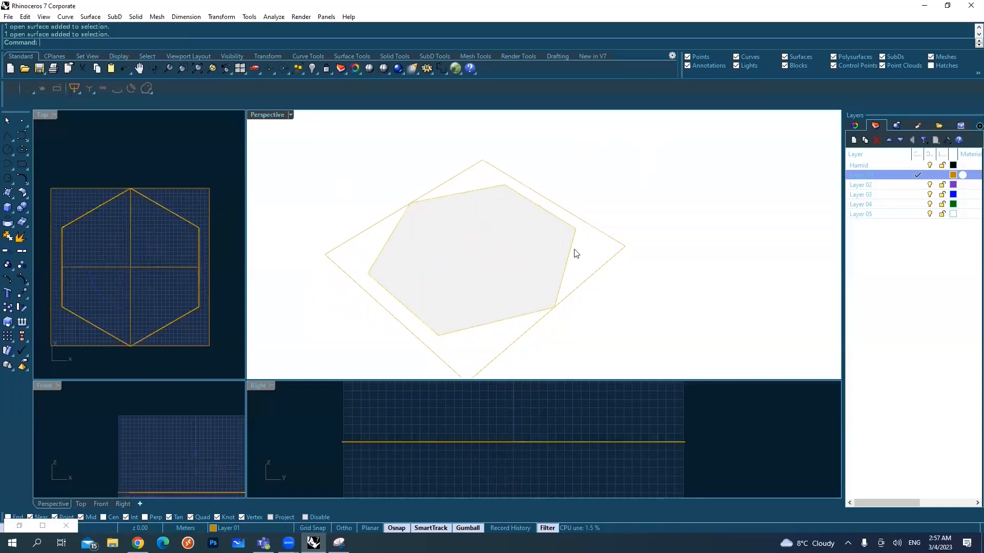
left_click(576, 254)
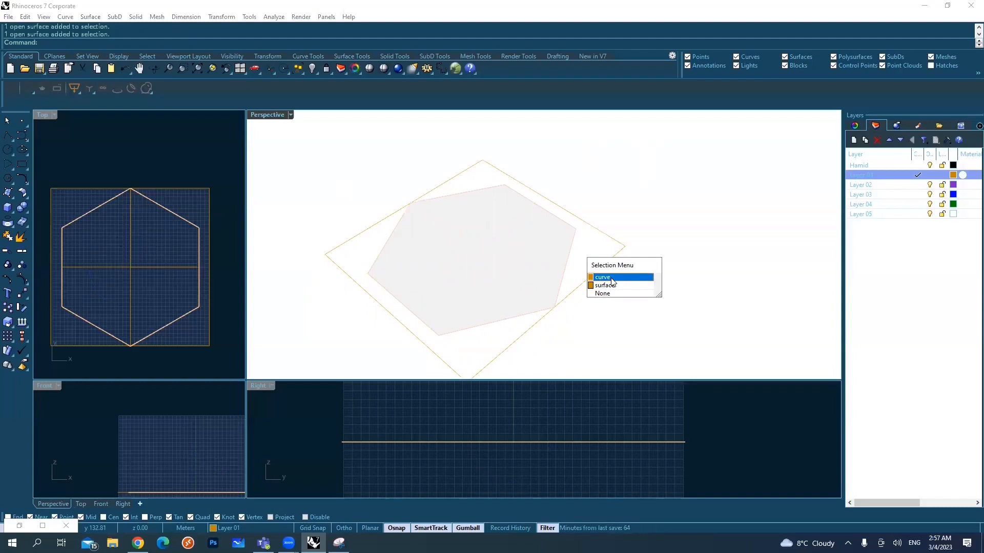
Choose the curve among the overlapping objects and show the surface creation tool set
left_click(609, 285)
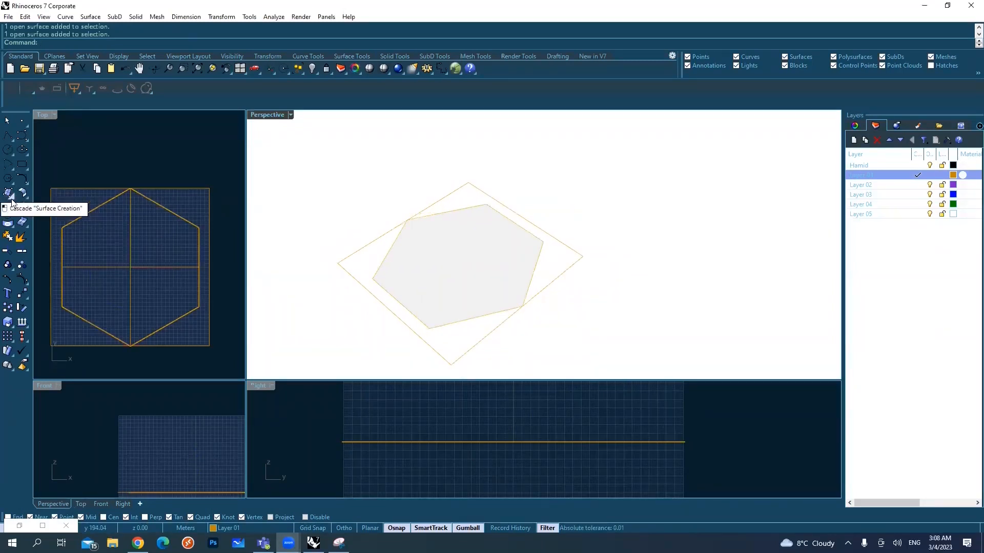
left_click(8, 193)
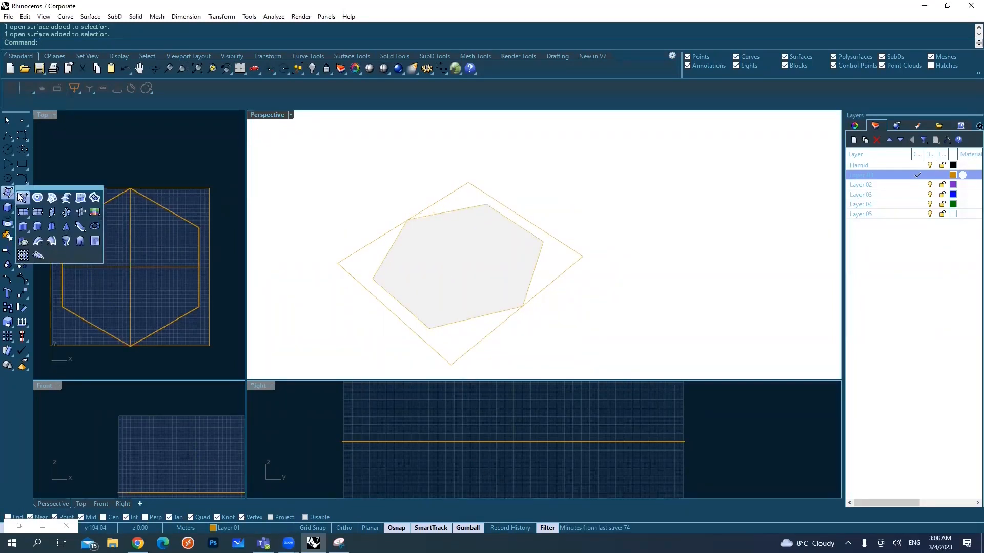
mouse_move(35, 198)
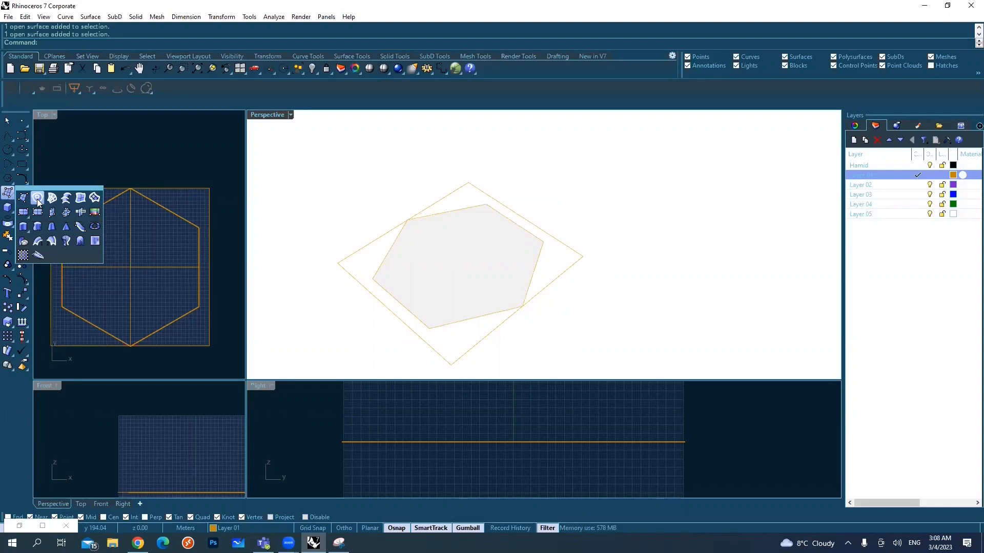
mouse_move(550, 248)
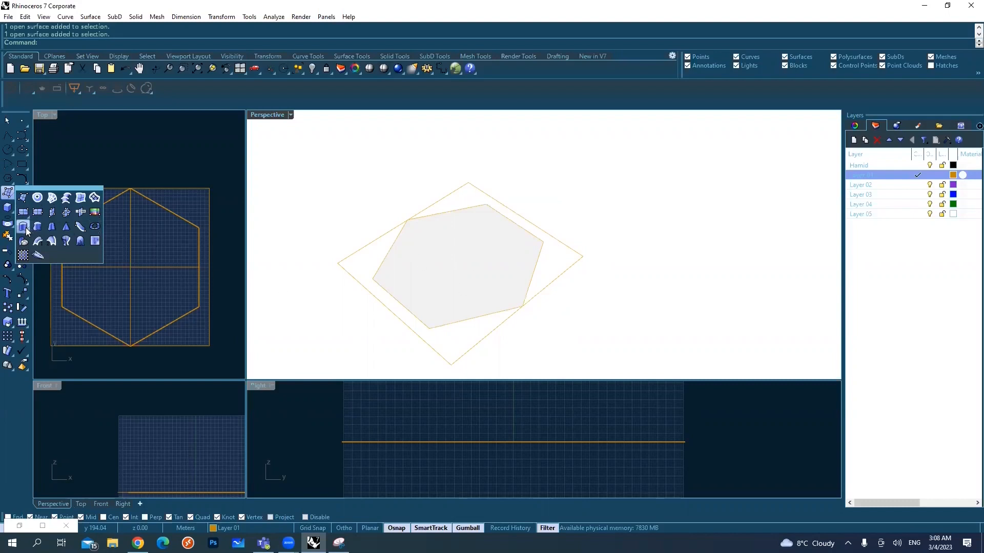
mouse_move(23, 227)
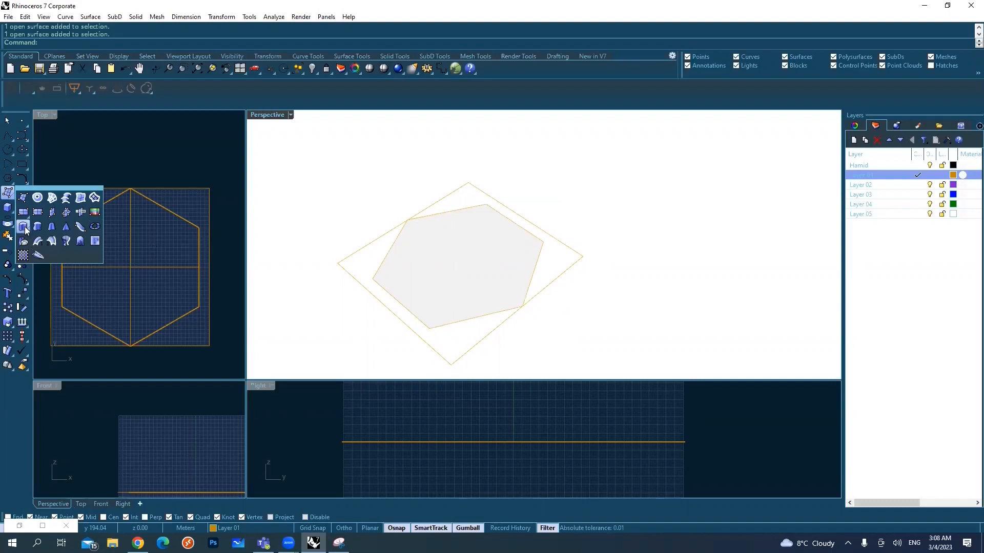
mouse_move(65, 225)
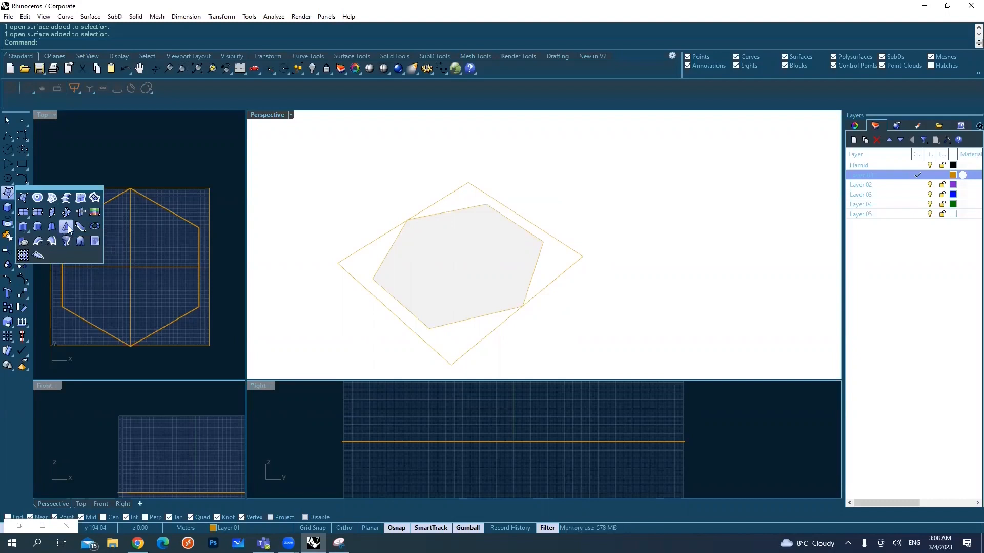
left_click(90, 17)
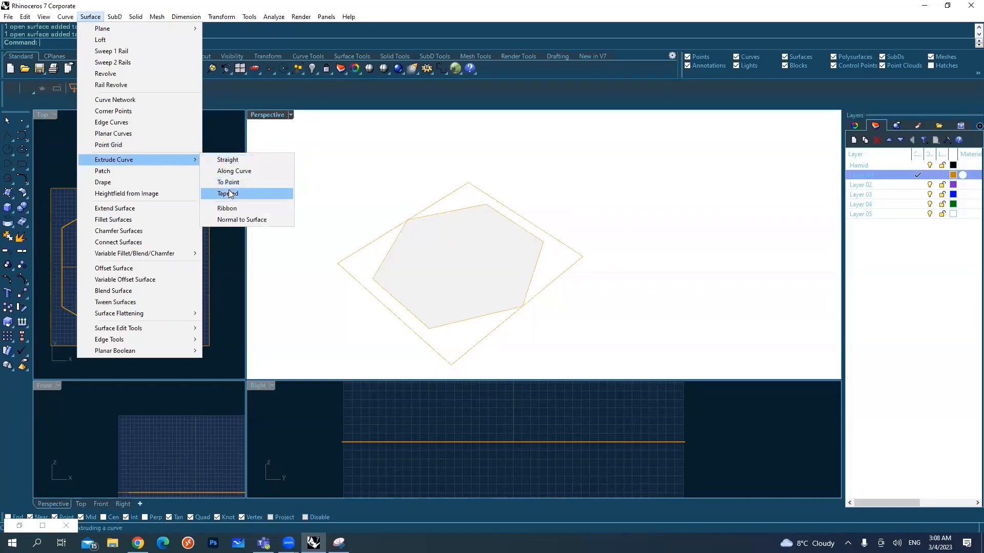
mouse_move(236, 182)
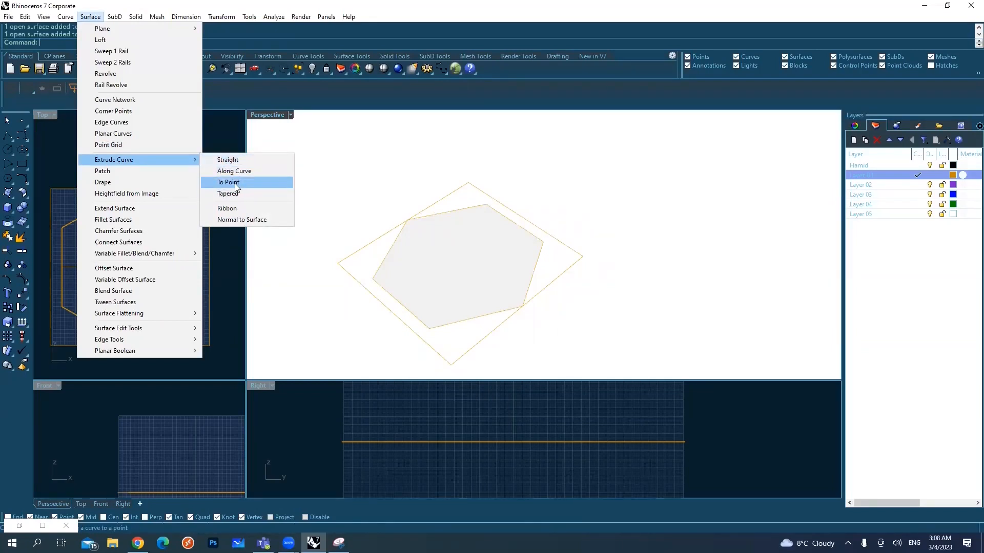
left_click(227, 182)
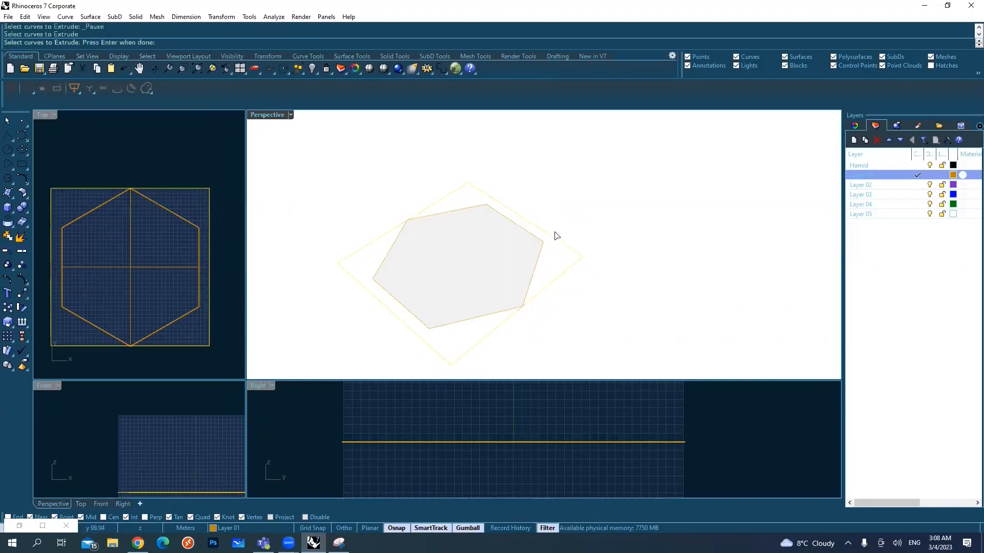
mouse_move(591, 186)
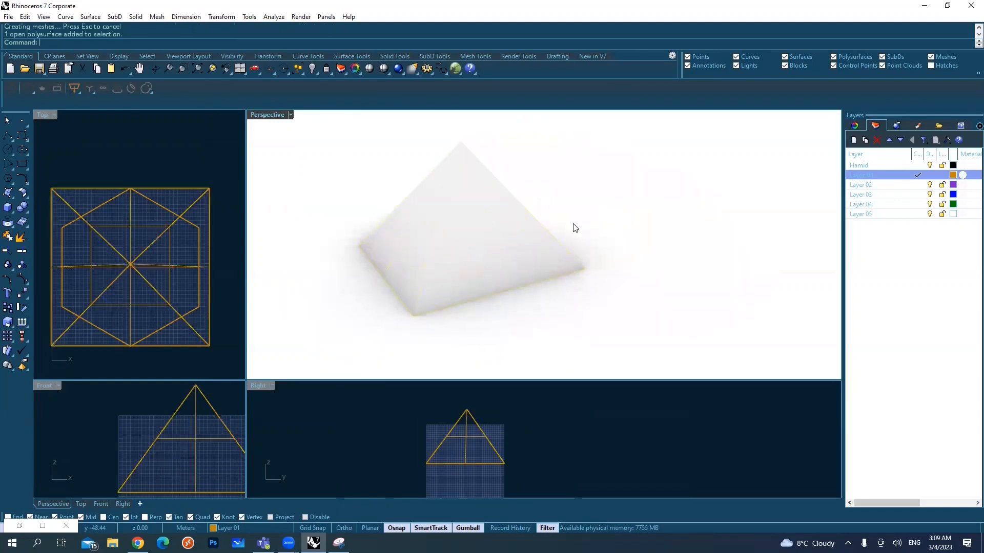
mouse_move(469, 239)
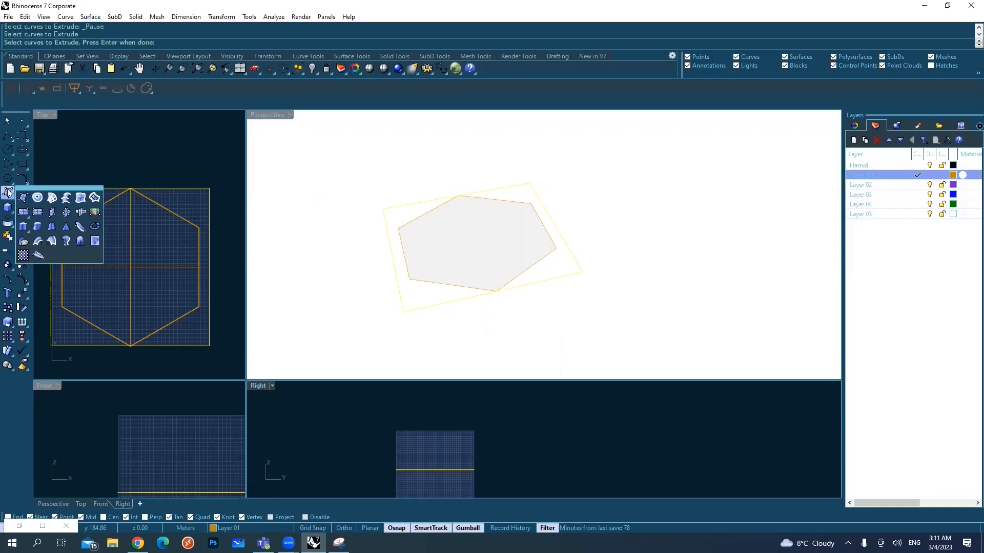
mouse_move(25, 227)
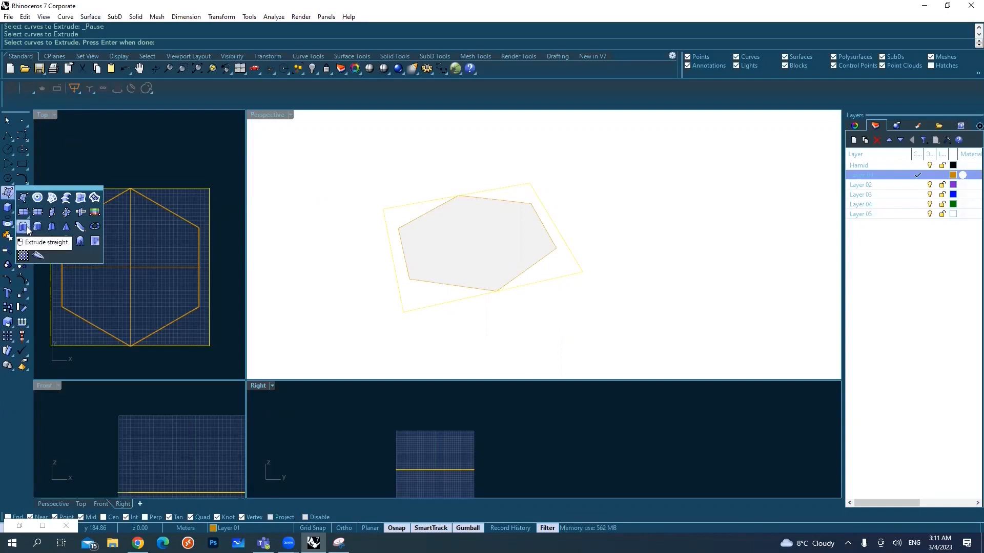
mouse_move(51, 227)
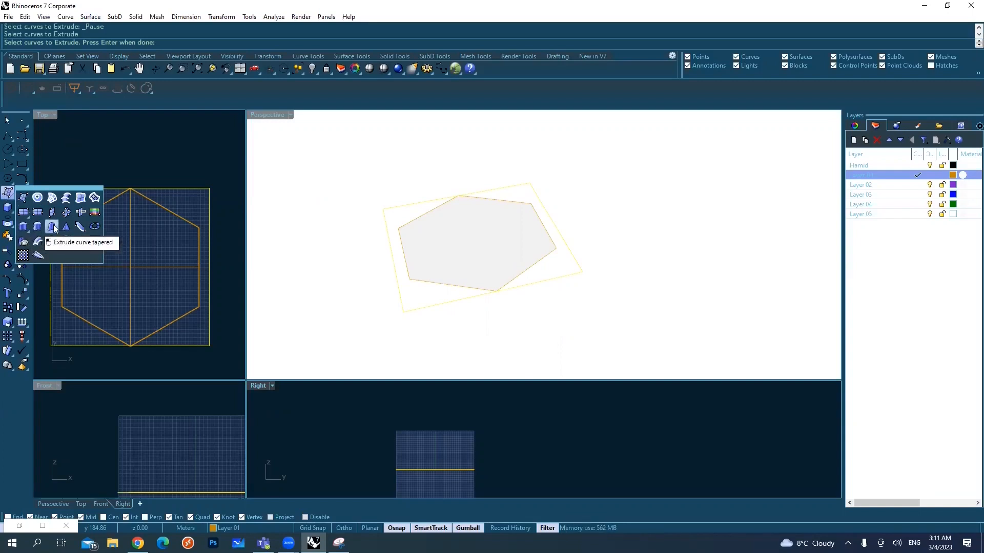
mouse_move(65, 227)
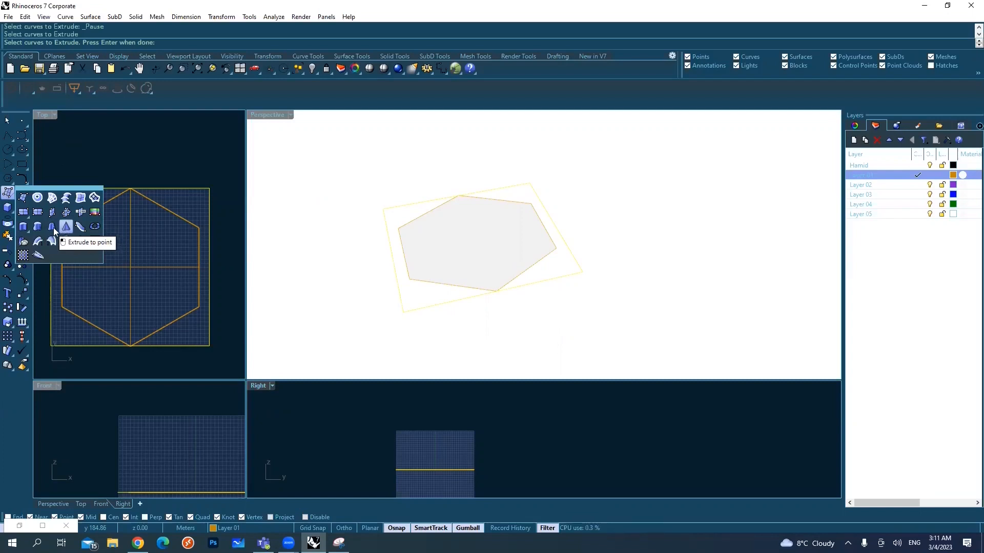
mouse_move(37, 227)
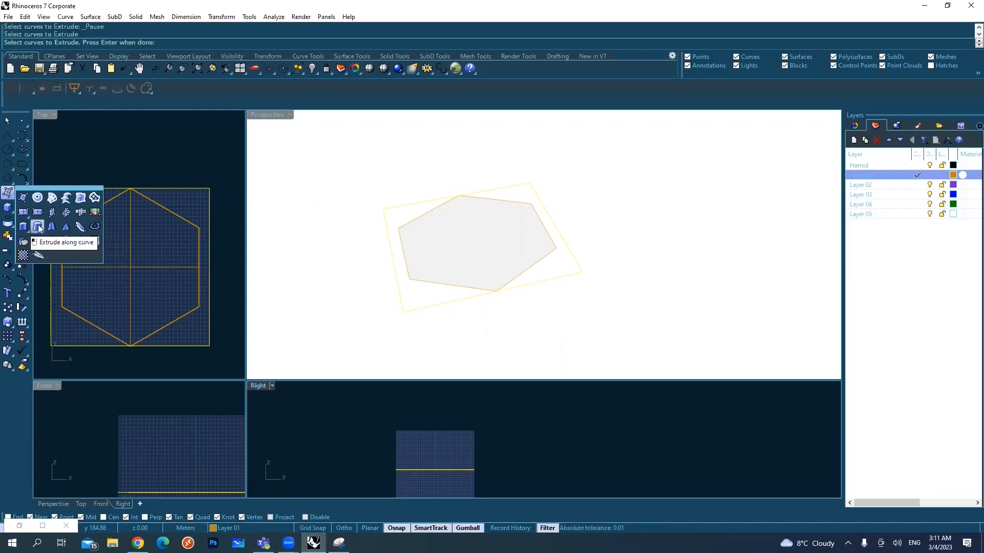
mouse_move(65, 212)
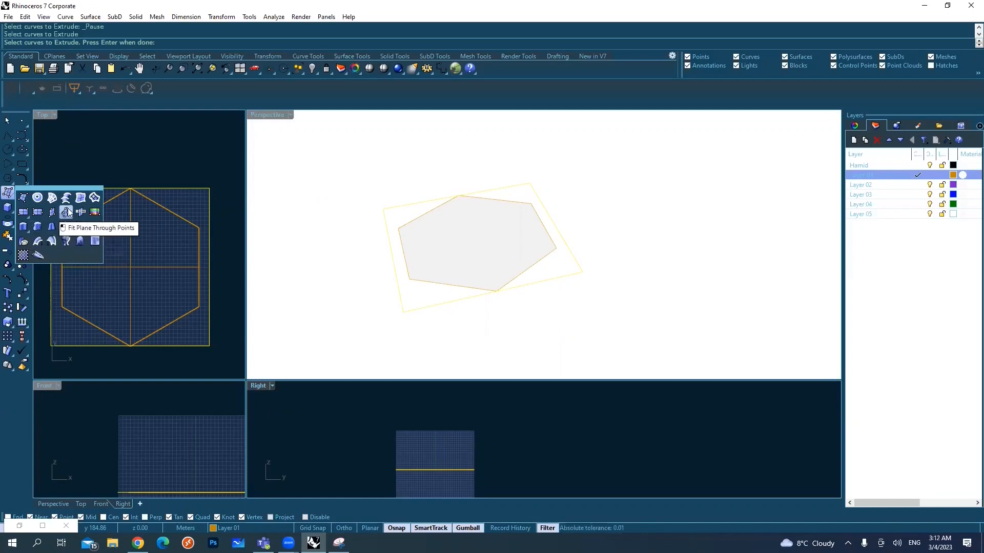
mouse_move(66, 198)
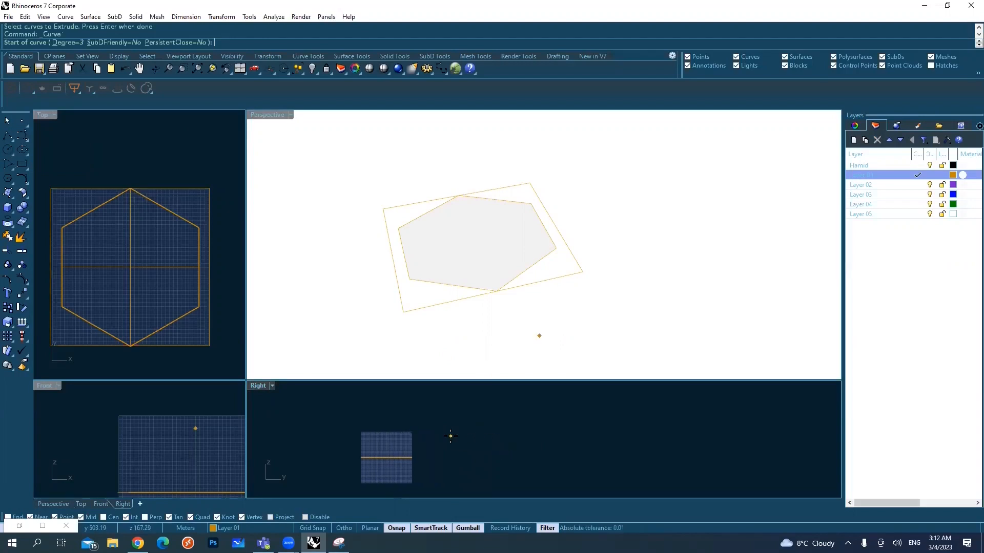
mouse_move(498, 453)
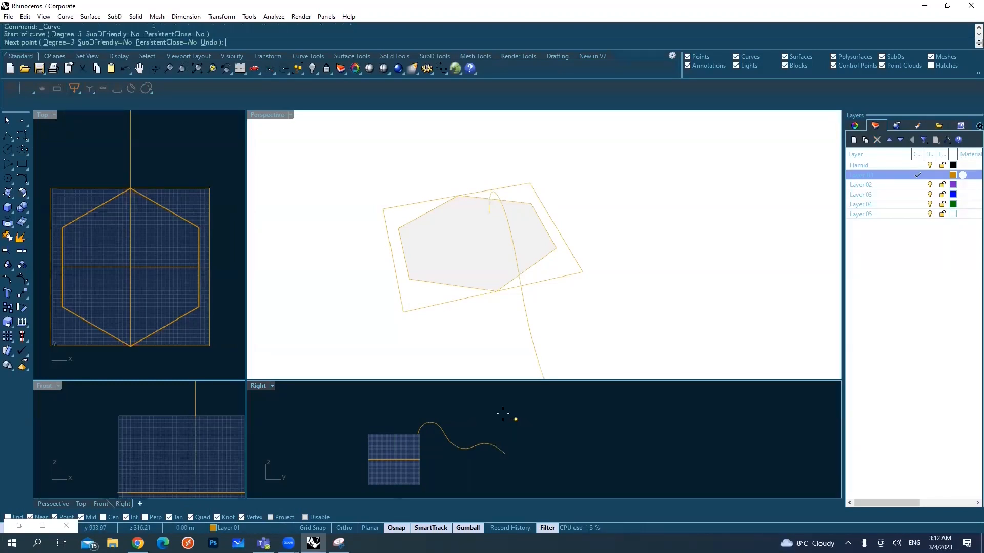
Place another point of the wavy freeform curve above the hexagon
left_click(456, 443)
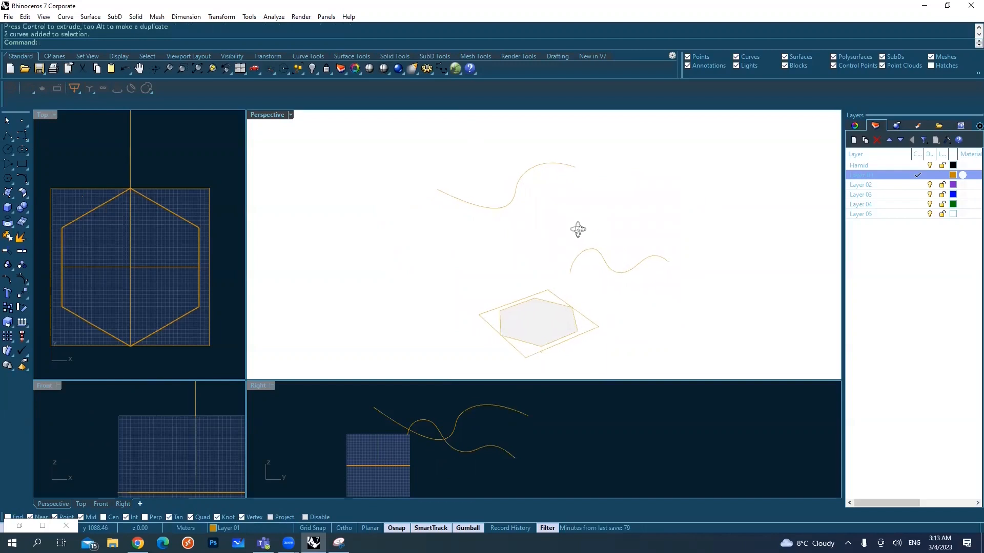
mouse_move(317, 145)
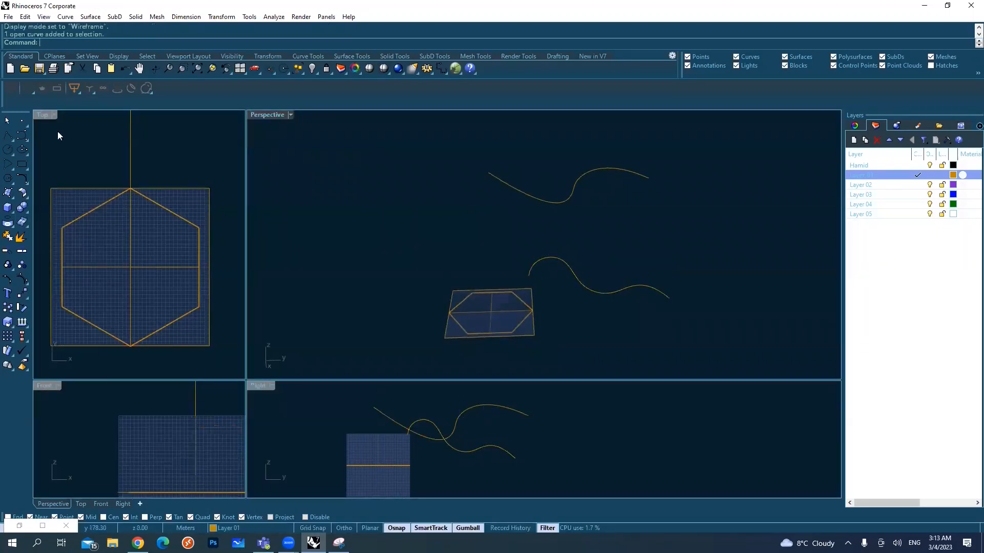
mouse_move(21, 135)
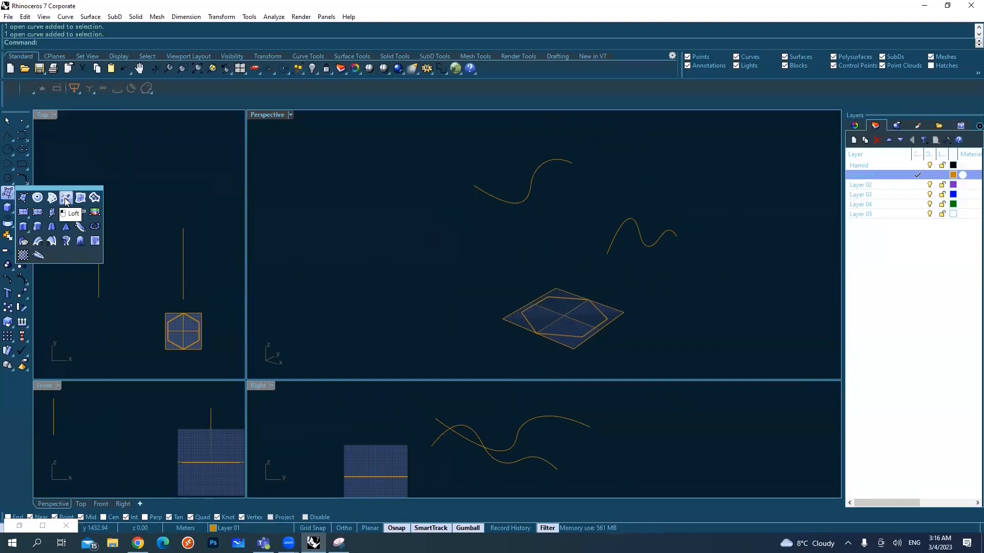
Loft a wavy surface between the two curves using the Normal style
left_click(66, 198)
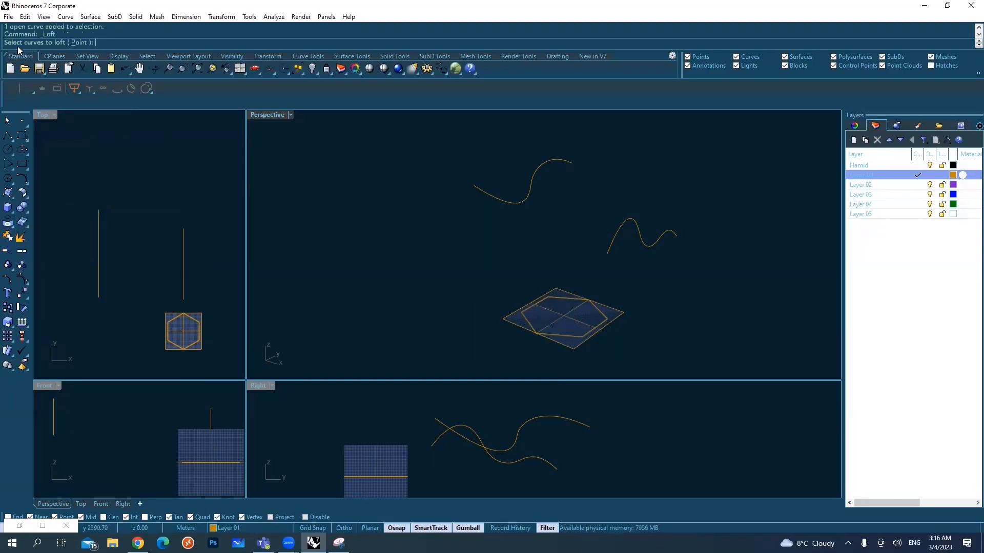
mouse_move(420, 142)
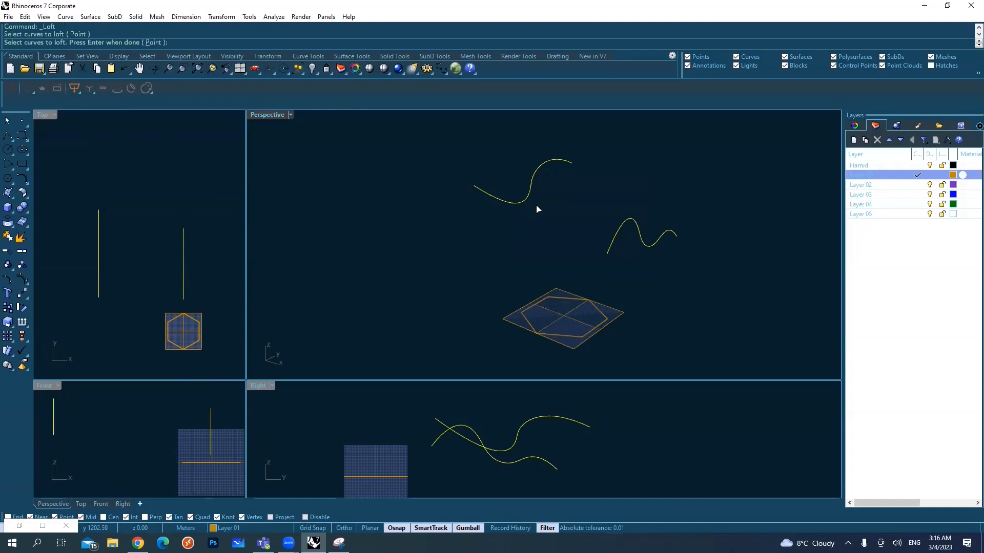
key("Enter")
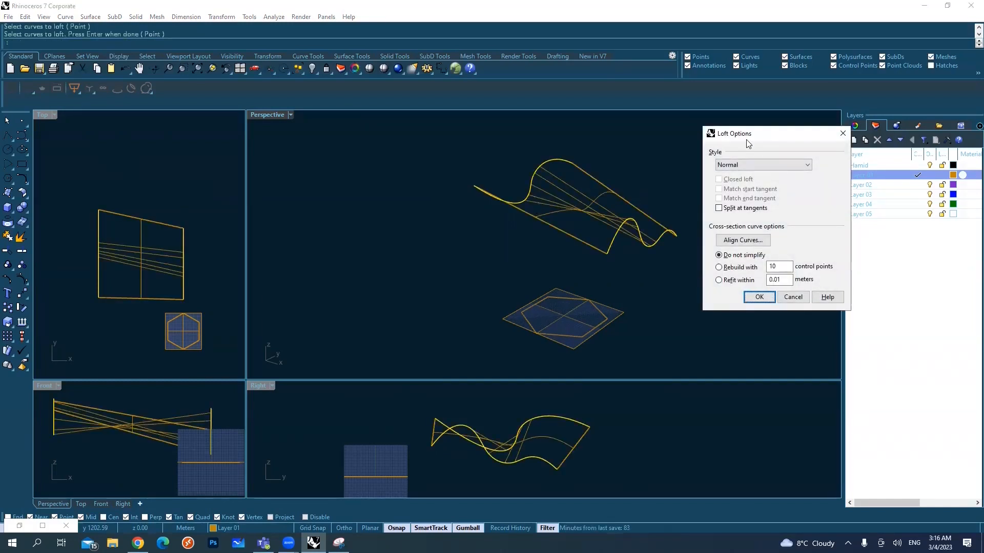
left_click_drag(731, 133, 703, 143)
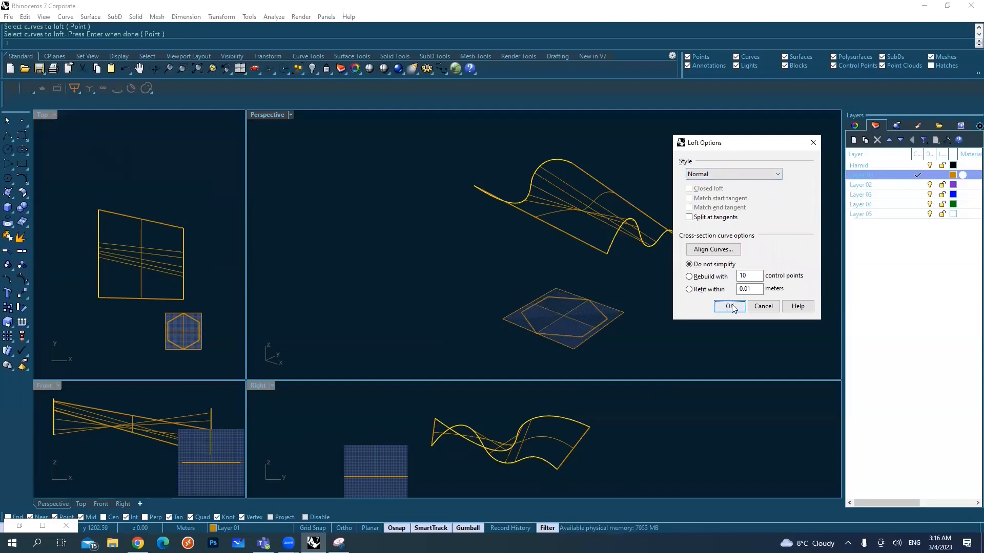
left_click(729, 306)
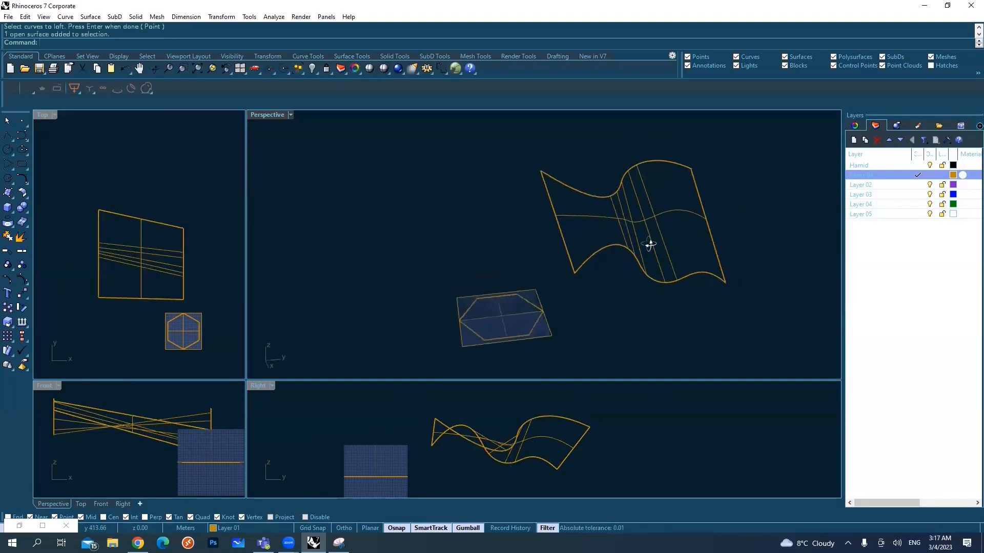
Switch the Perspective view to Artistic display and orbit around the lofted surface
left_click(290, 114)
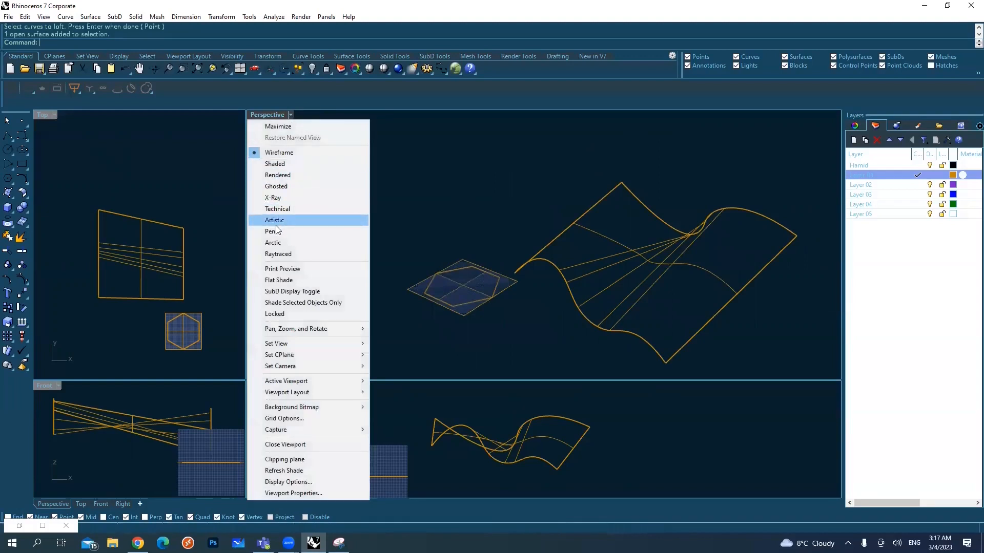
left_click(272, 242)
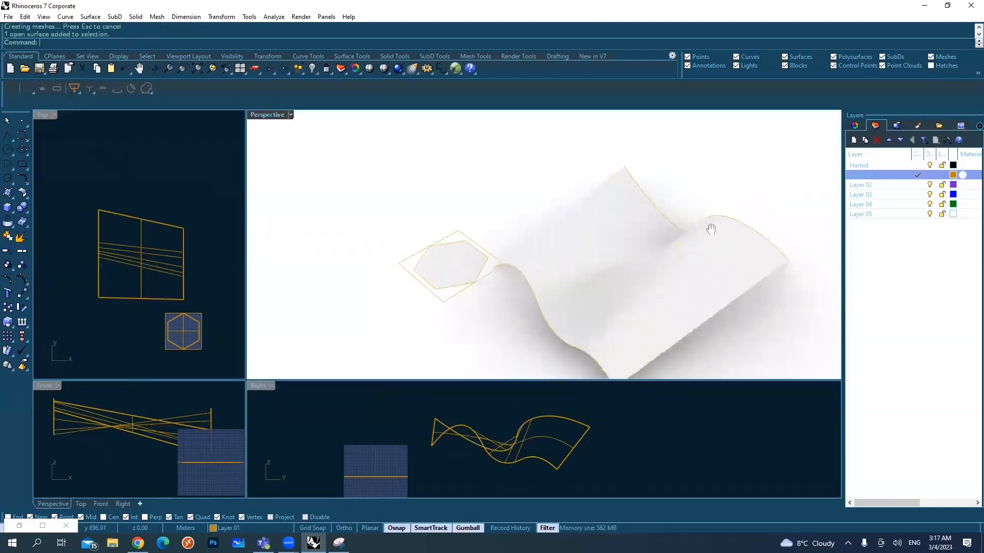
left_click_drag(711, 228, 755, 218)
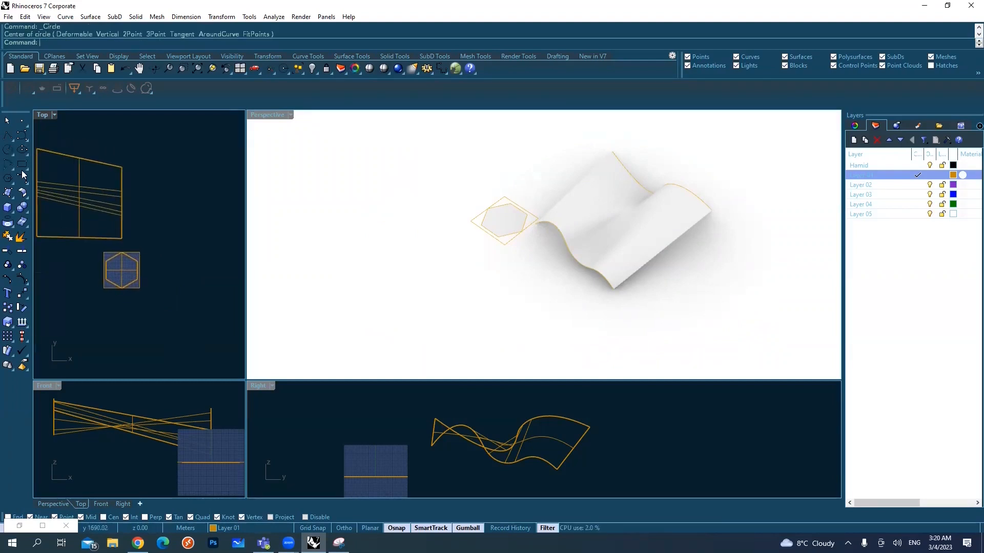
mouse_move(7, 154)
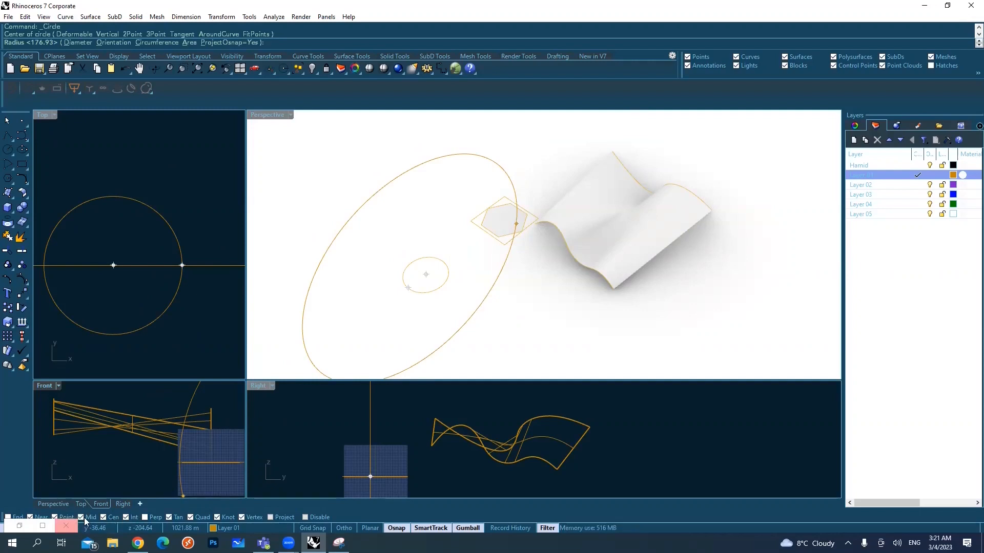
mouse_move(105, 517)
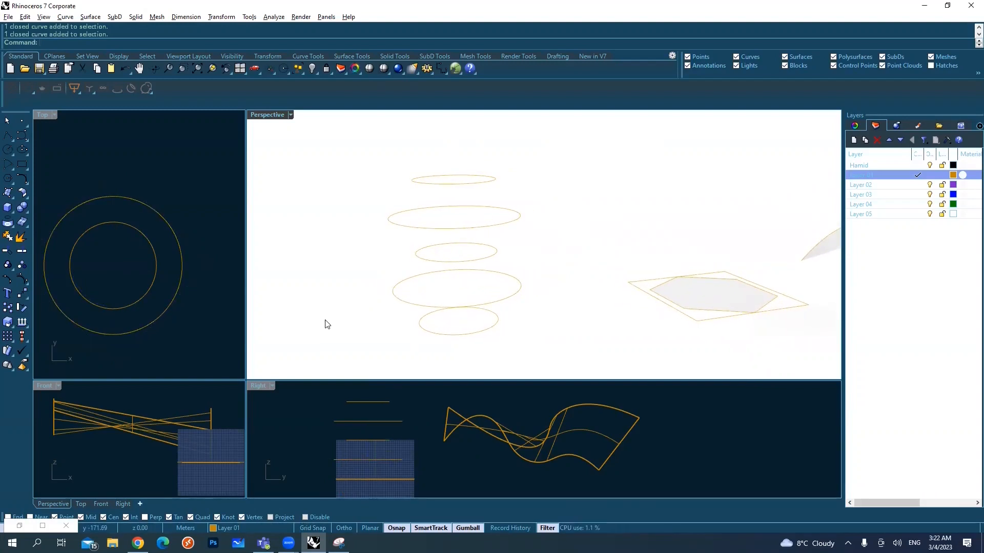
Loft the stacked circles from the bottom up into a small vase, accepting the seam points
type("Loft")
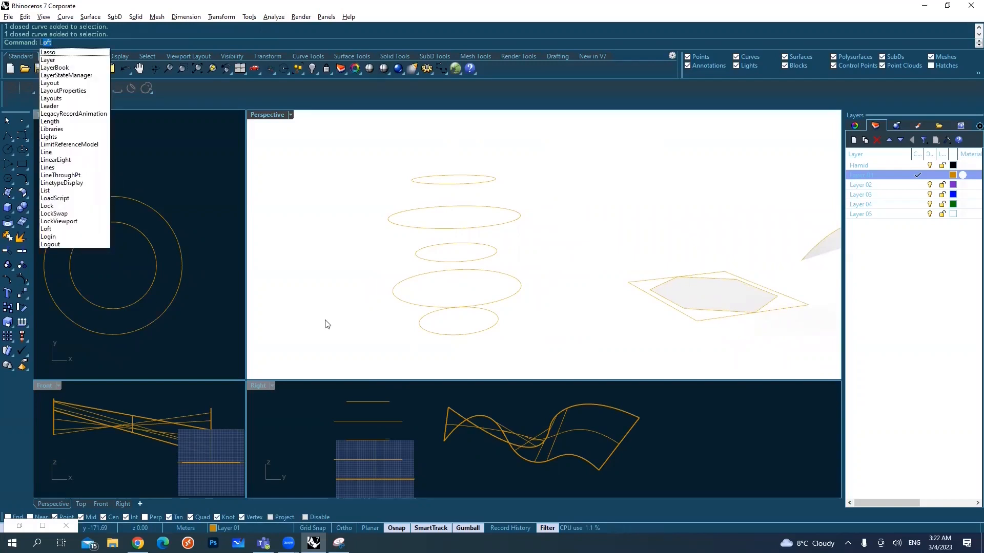
left_click(45, 228)
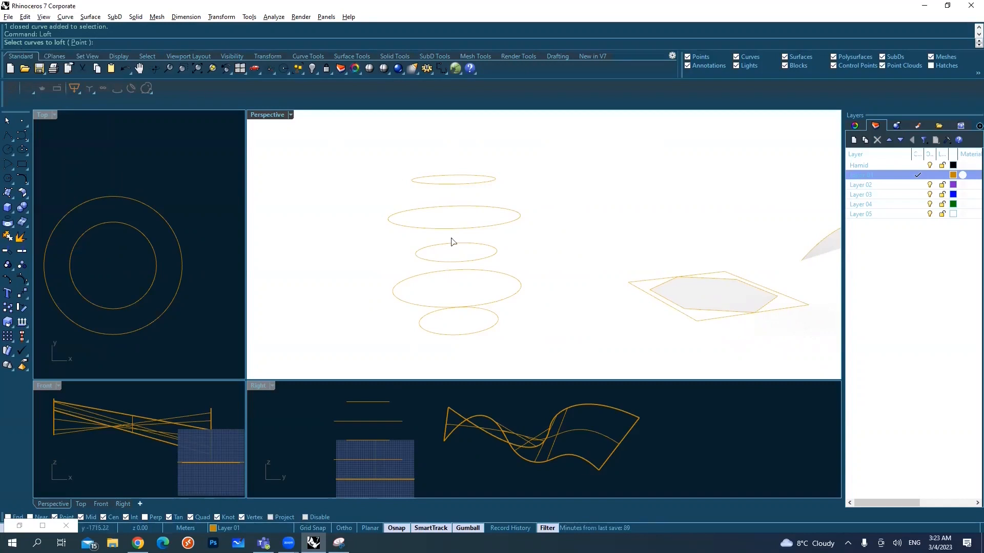
mouse_move(483, 334)
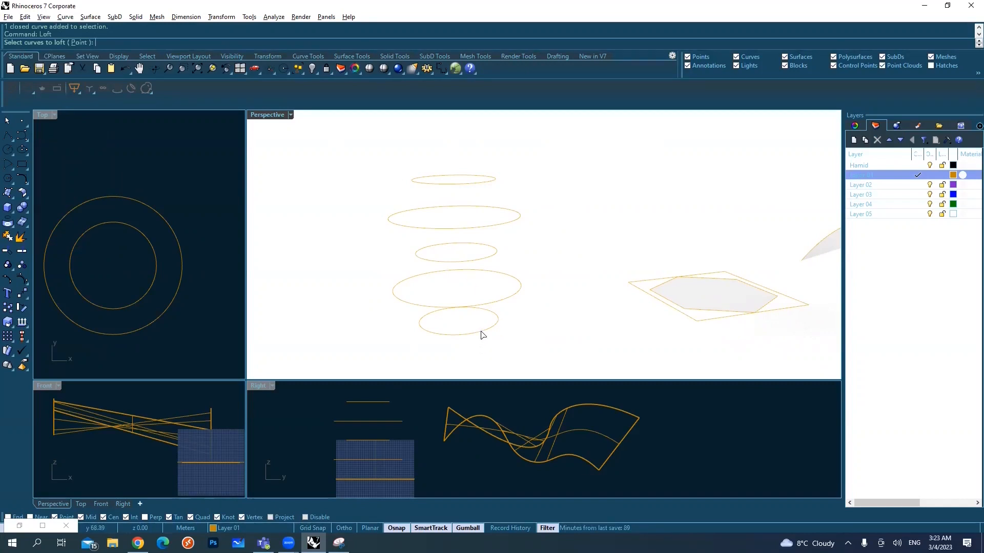
mouse_move(492, 332)
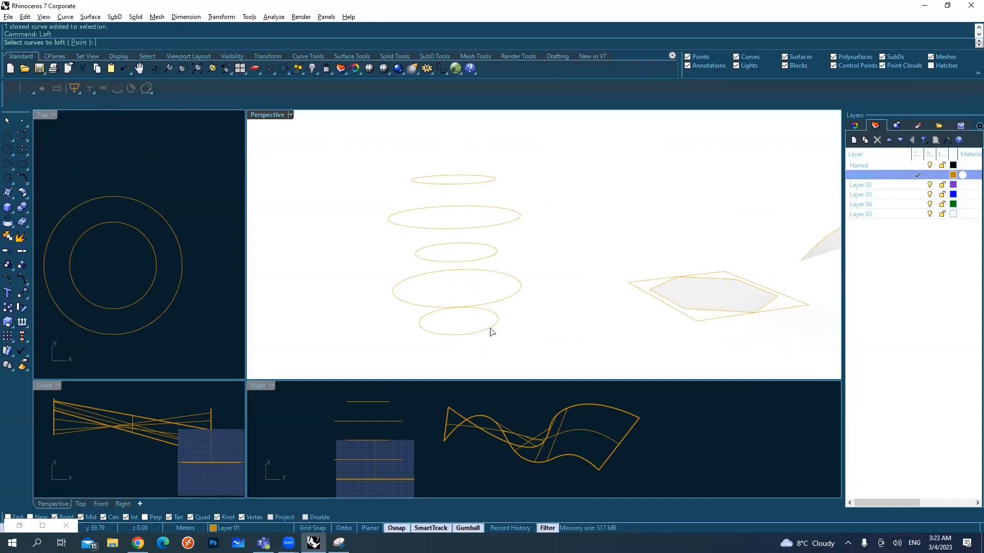
left_click(458, 330)
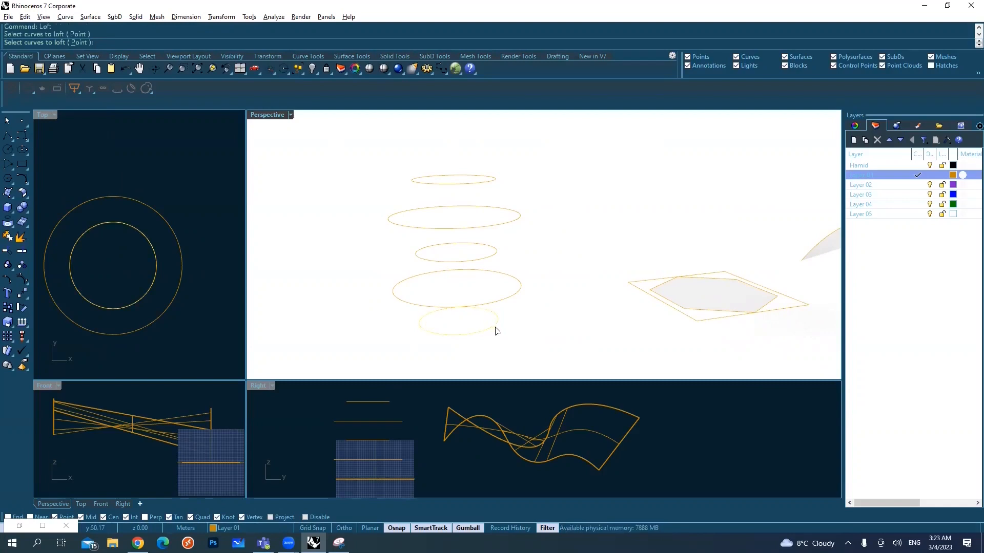
left_click(457, 288)
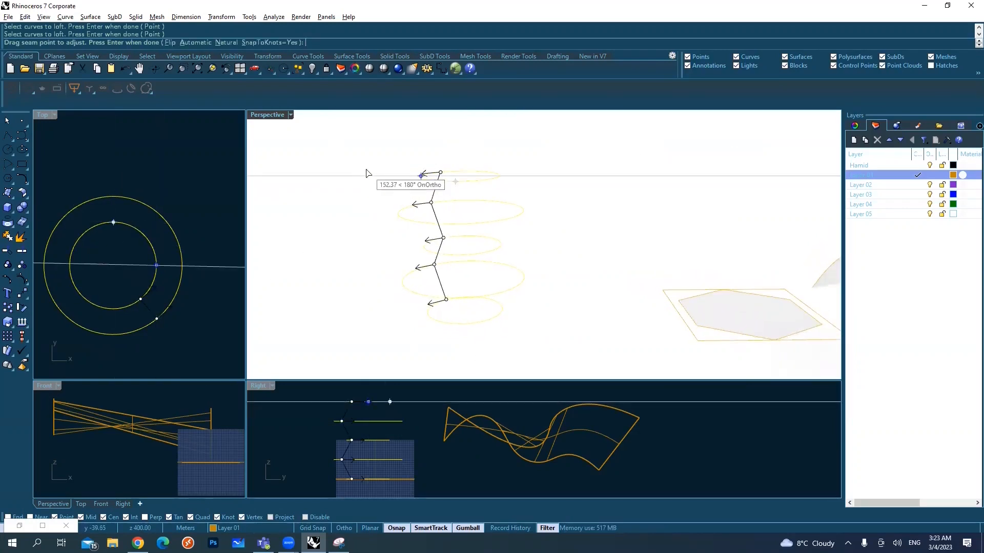
key("Enter")
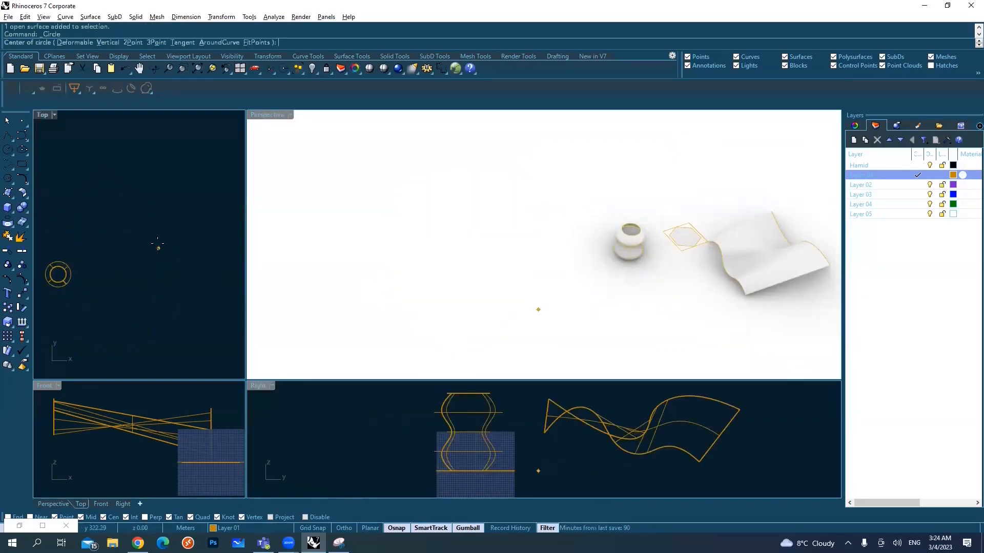
Place the centre of a new circle on the ground plane near the origin
left_click(158, 244)
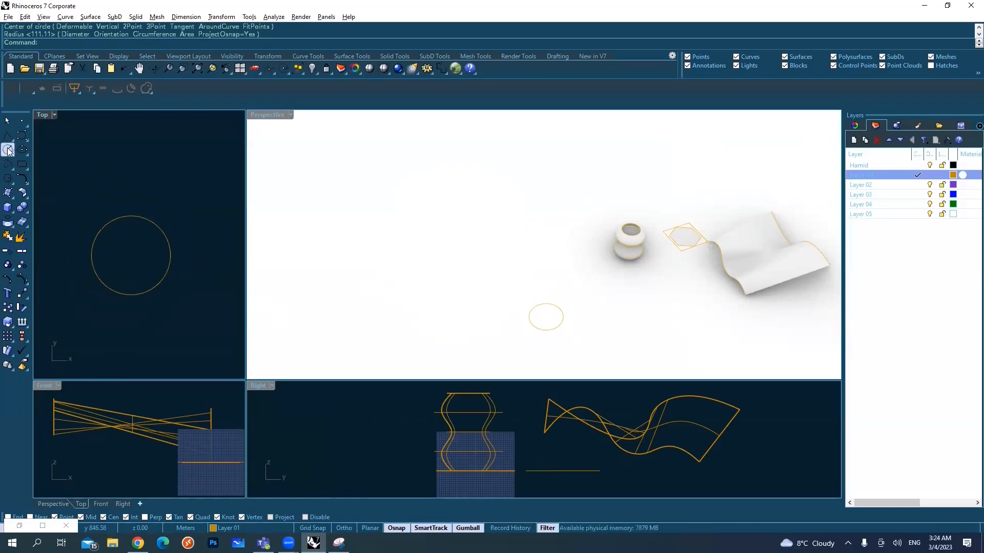
mouse_move(8, 149)
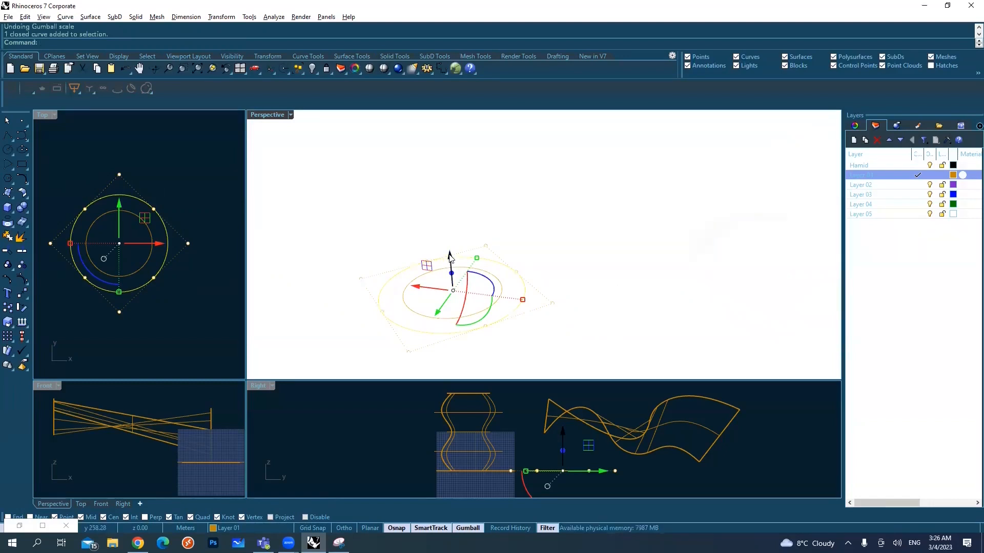
Select a circle to reposition it to a new height
left_click(451, 272)
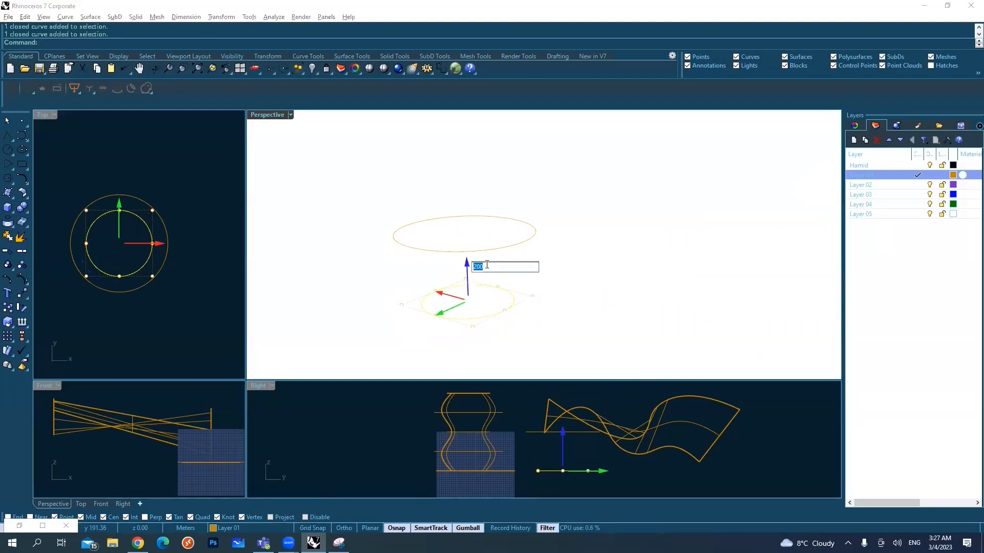
mouse_move(492, 254)
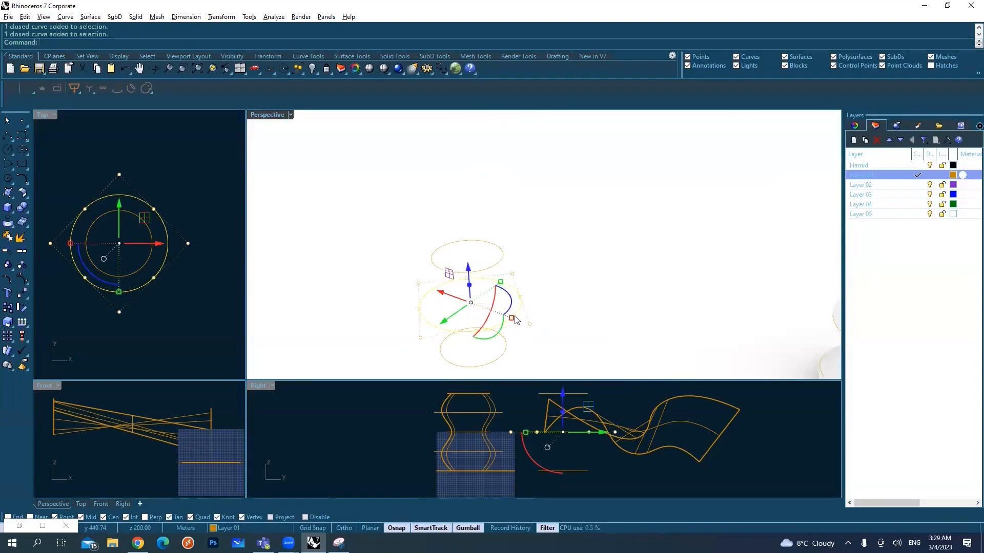
mouse_move(594, 279)
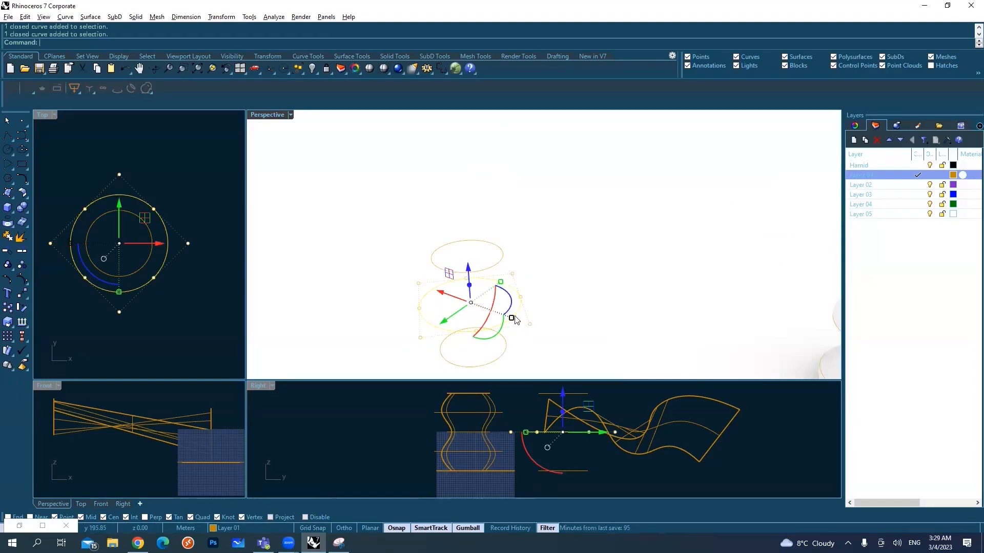
mouse_move(513, 319)
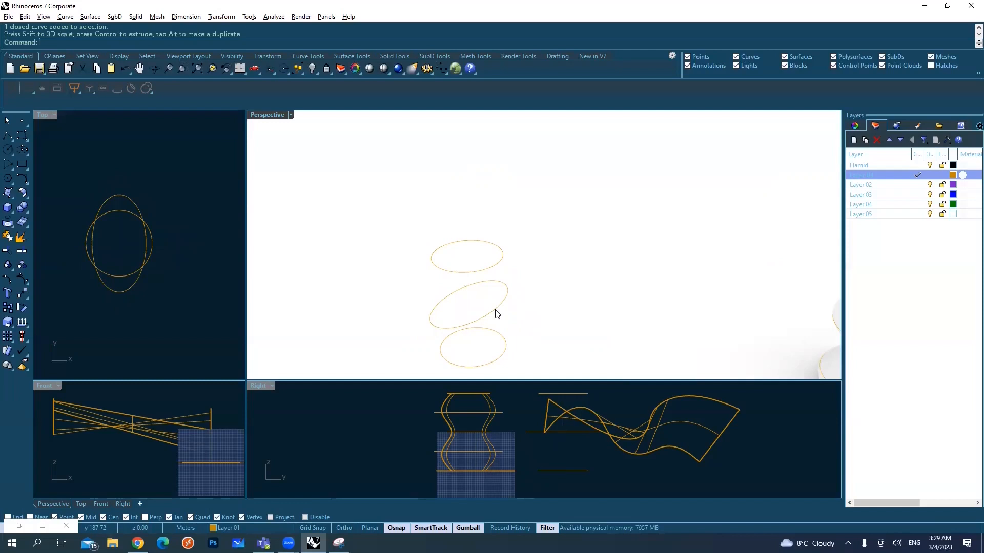
mouse_move(497, 314)
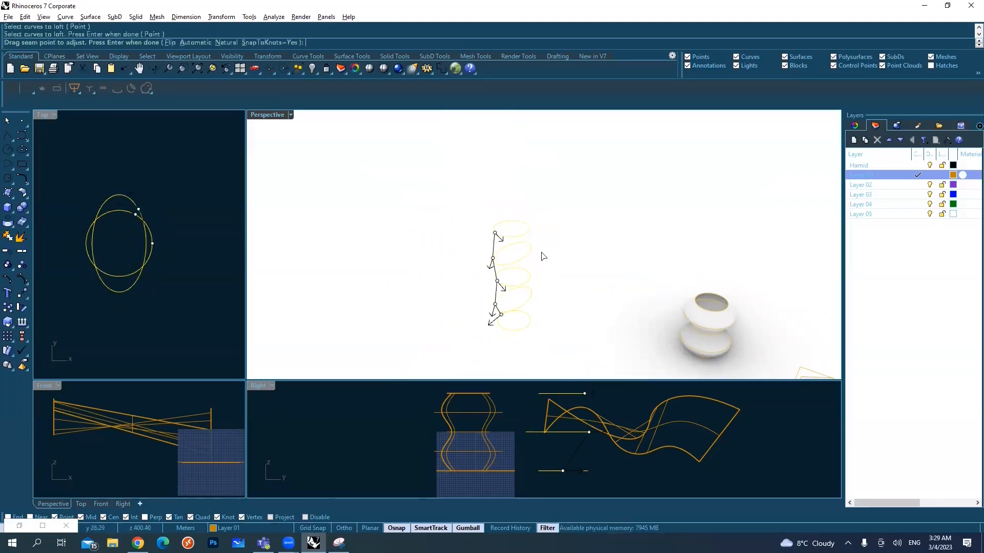
Accept the seams and build the tall twisted loft with the Tight style
key("Enter")
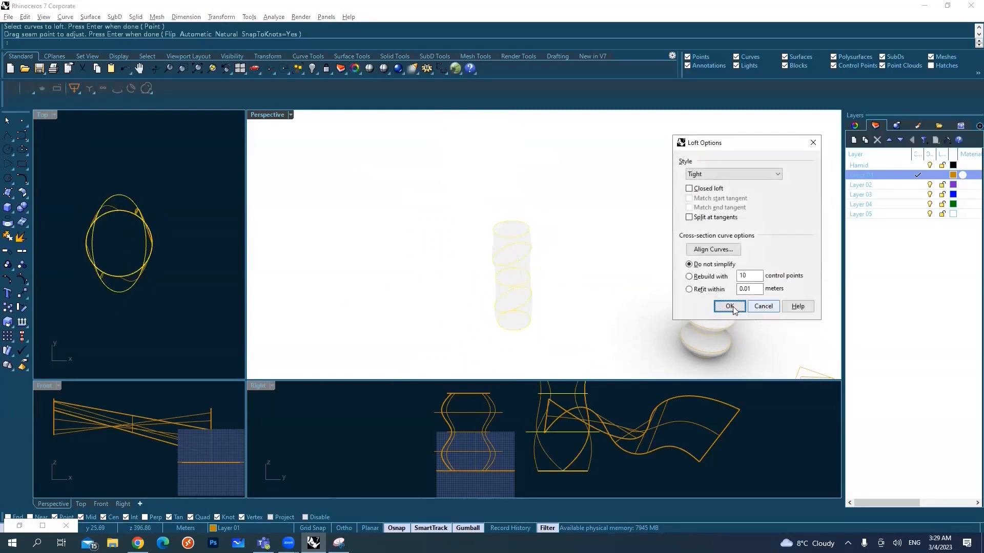
left_click(729, 306)
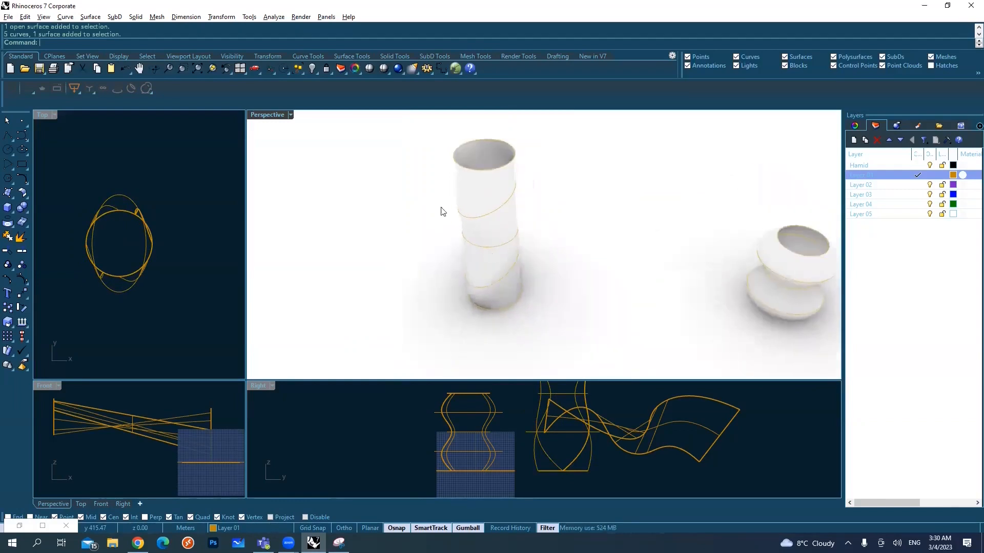
Try the Arctic display, then set the Perspective view to Shaded so both vases appear coloured
left_click(290, 114)
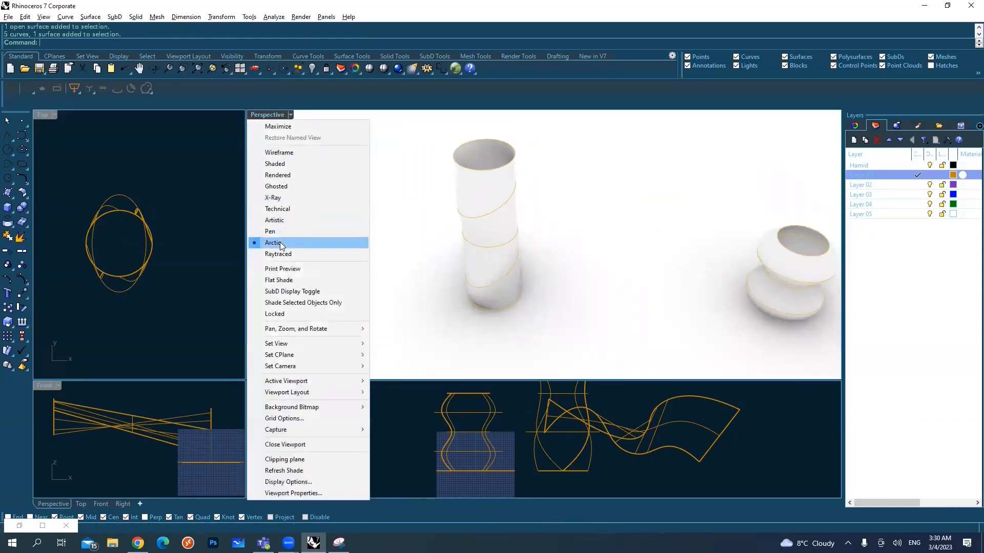
left_click(272, 243)
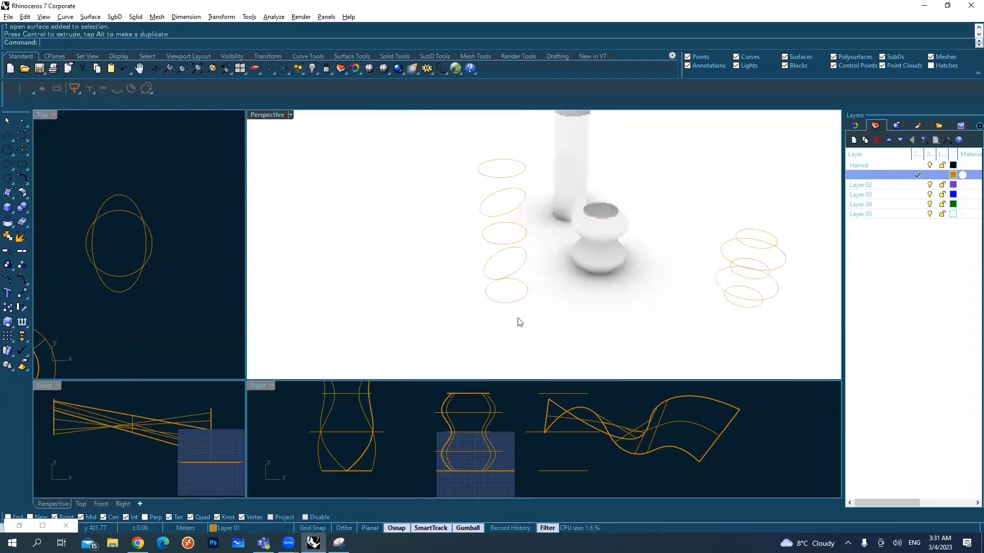
left_click(270, 115)
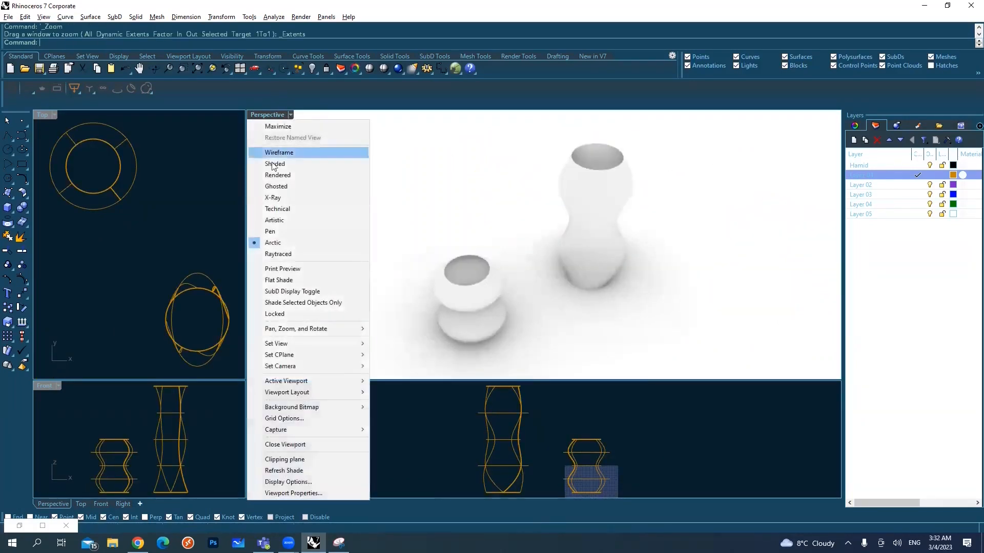
left_click(275, 163)
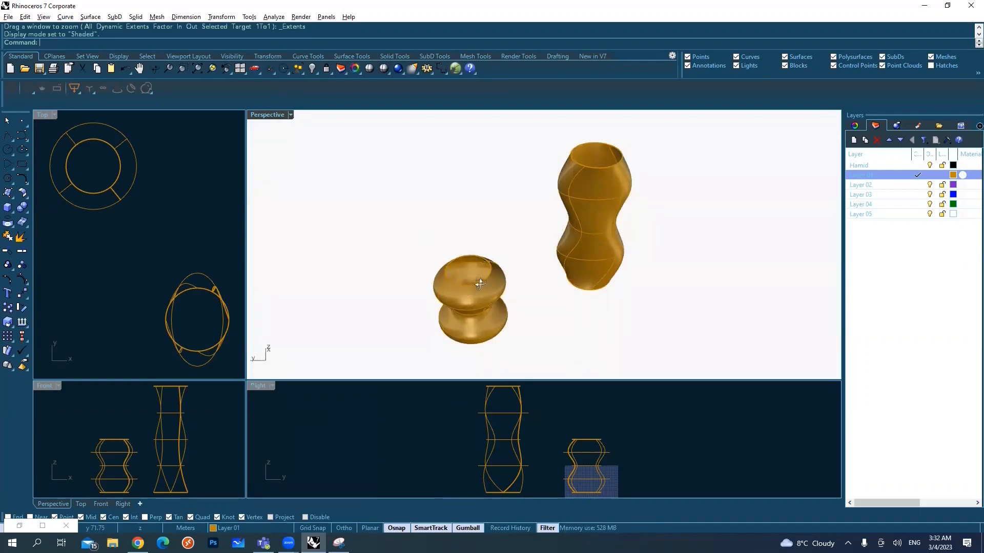
Cap the open ends of the tall vase into a closed solid
left_click_drag(480, 283, 526, 224)
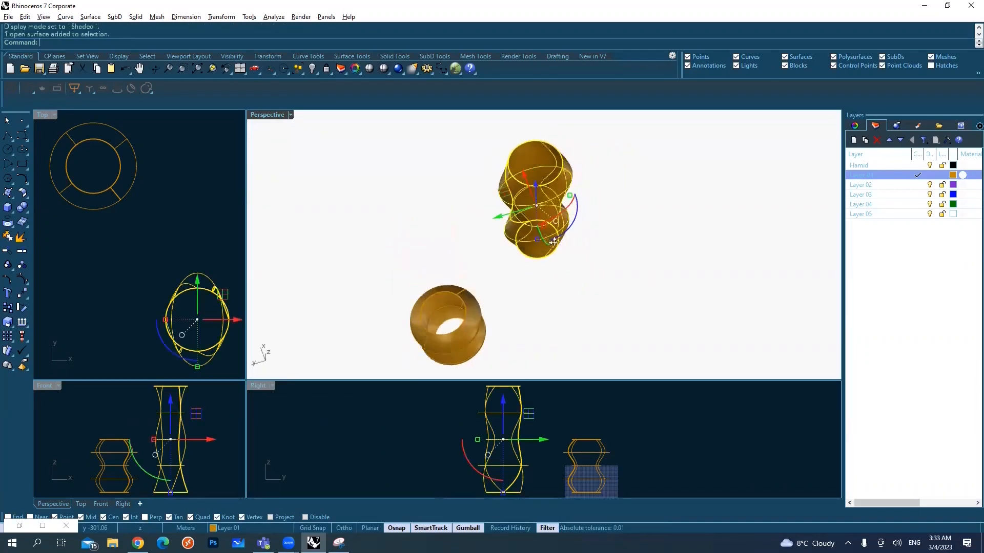
left_click_drag(536, 207, 554, 208)
type("Cap")
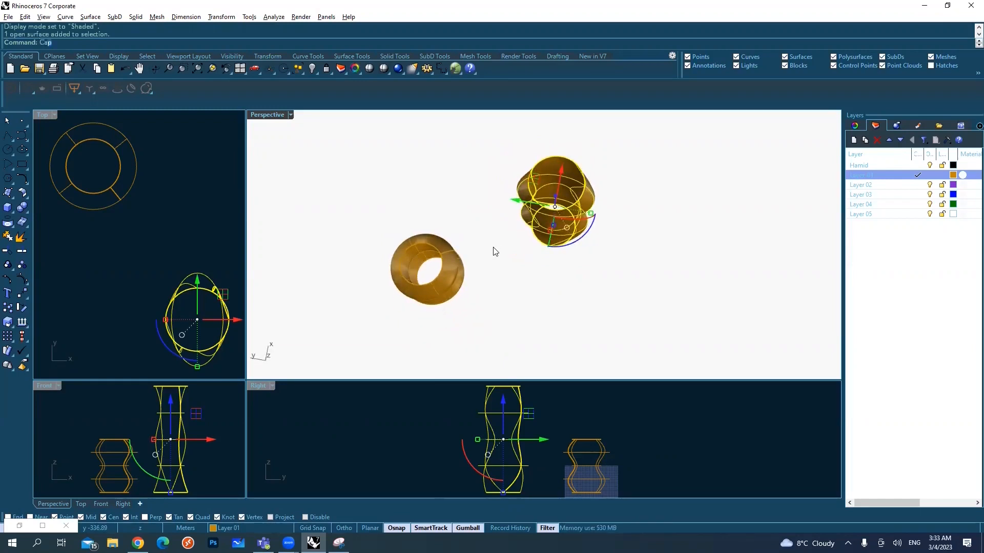
key("Enter")
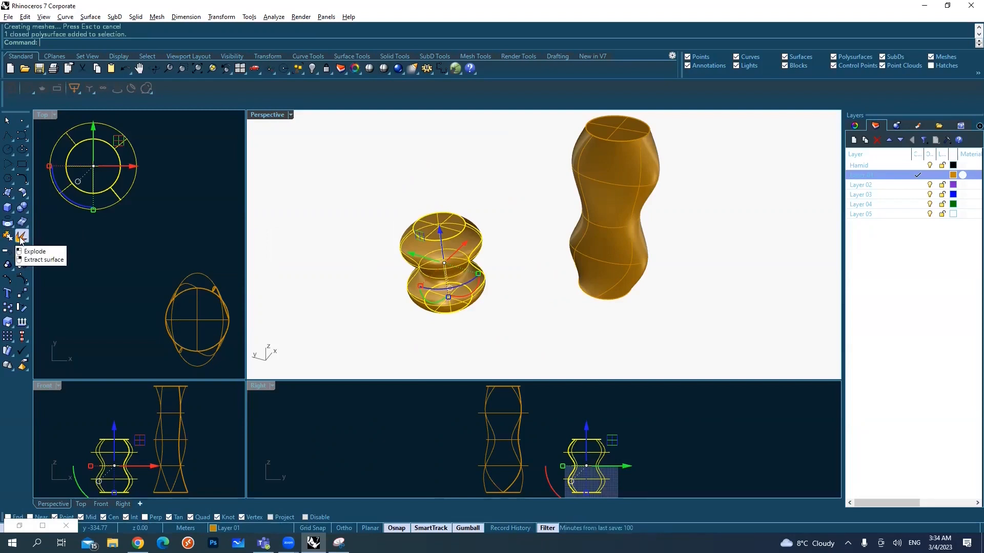
Explode the short vase into separate surfaces and select one of them
left_click(21, 236)
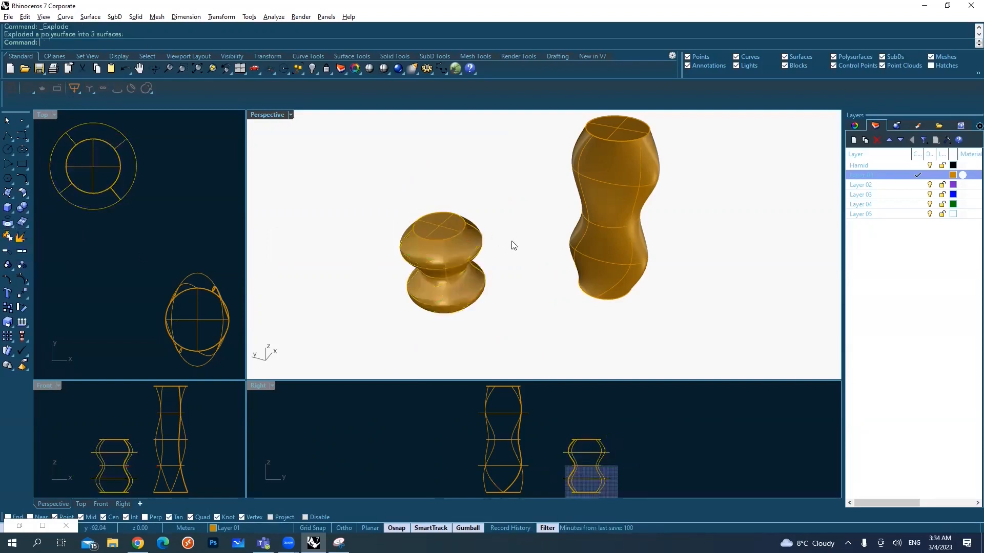
left_click(443, 263)
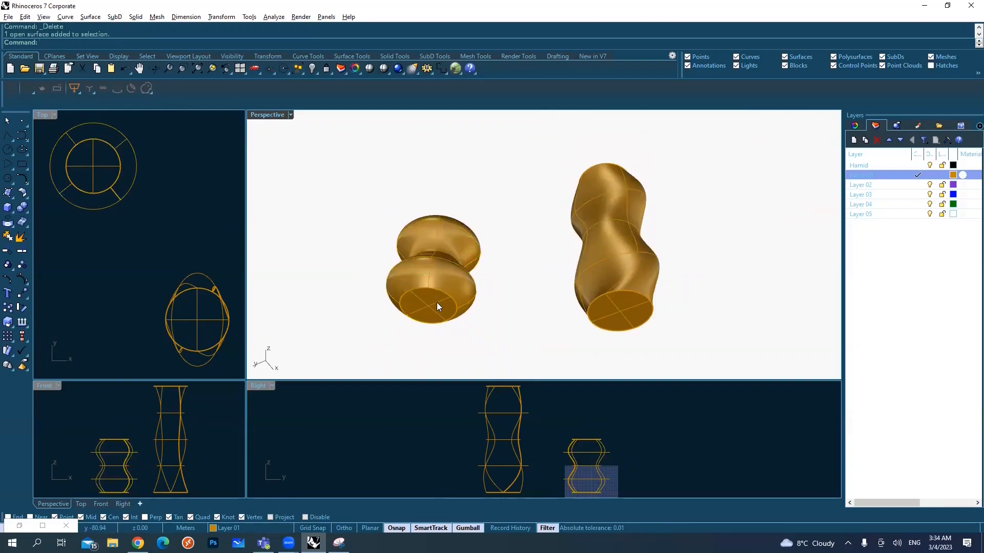
left_click(439, 306)
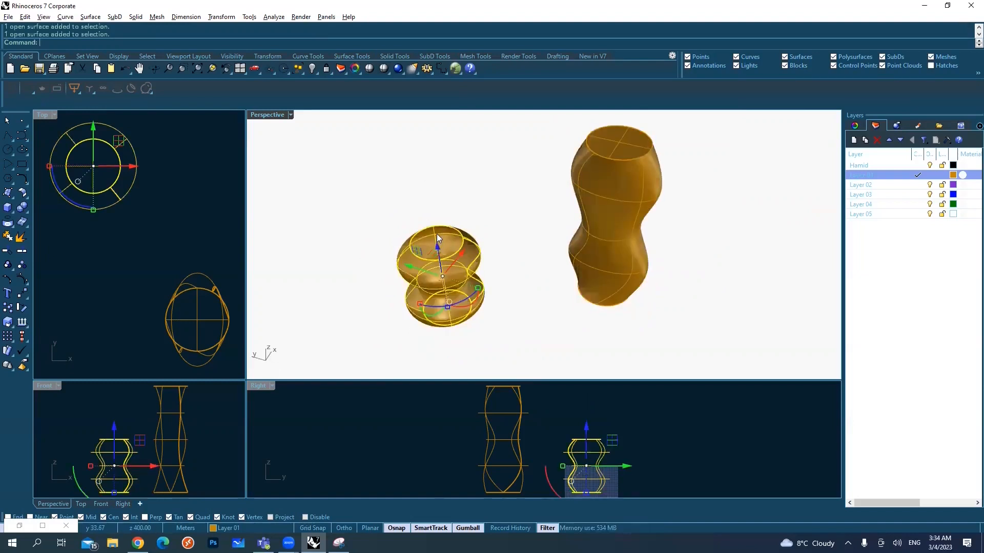
Loft the three stacked curves, accept the seams and tick Closed loft in Loft Options
left_click(480, 270)
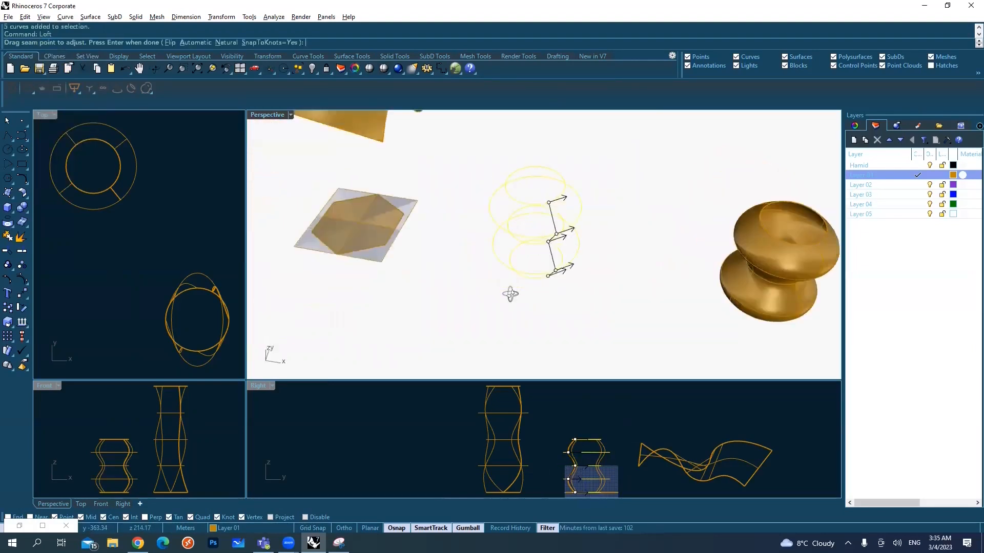
key("Enter")
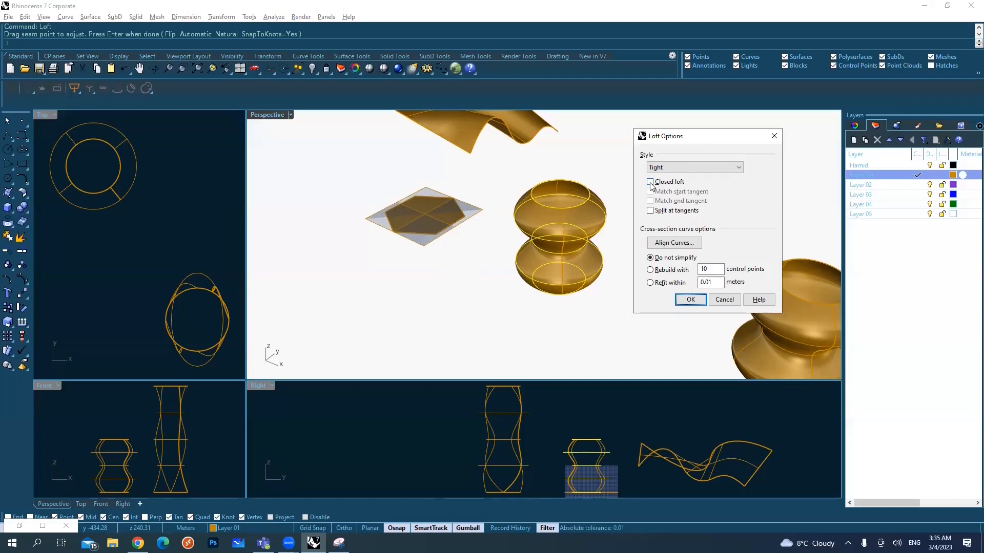
left_click(649, 182)
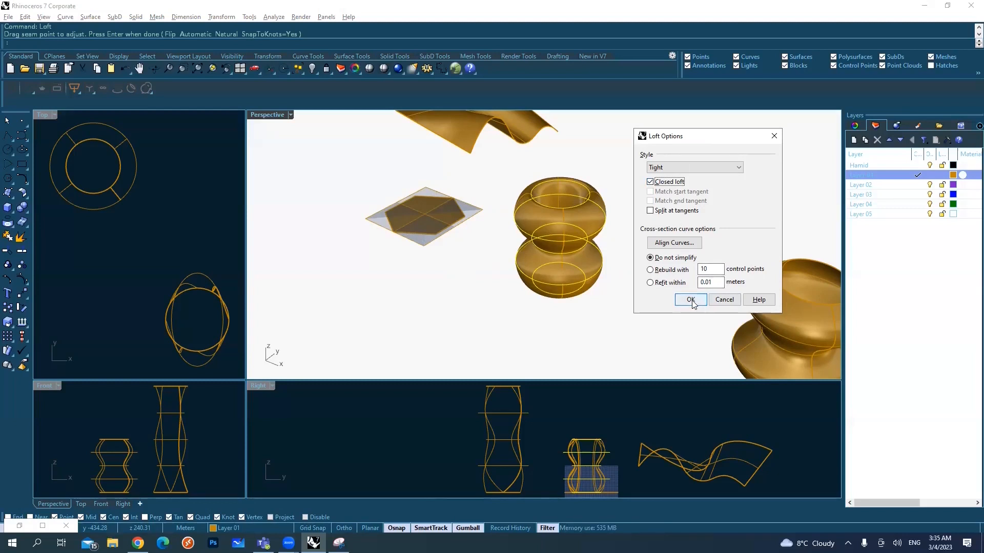
left_click(695, 167)
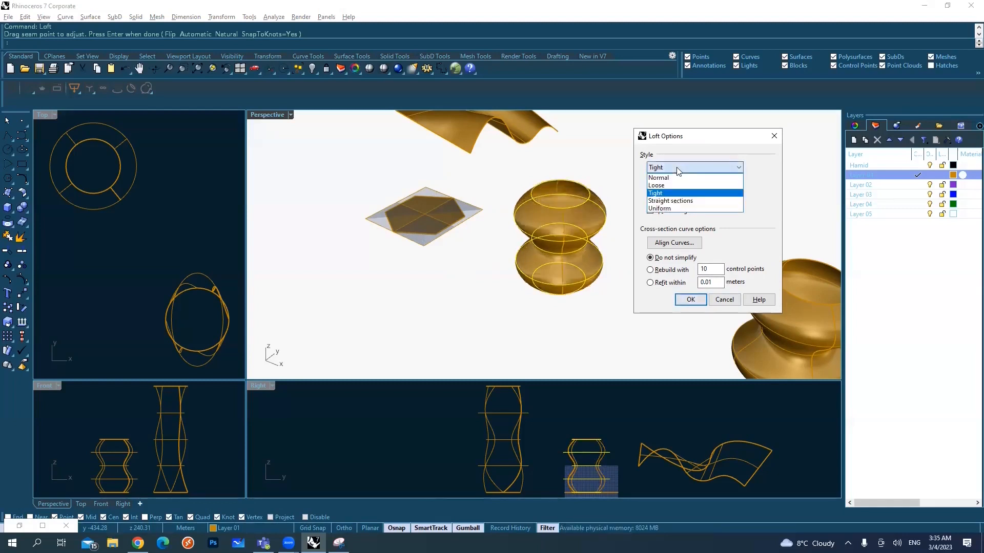
Compare the Normal, Loose, Tight, Straight sections and Uniform loft styles in the preview
left_click(658, 177)
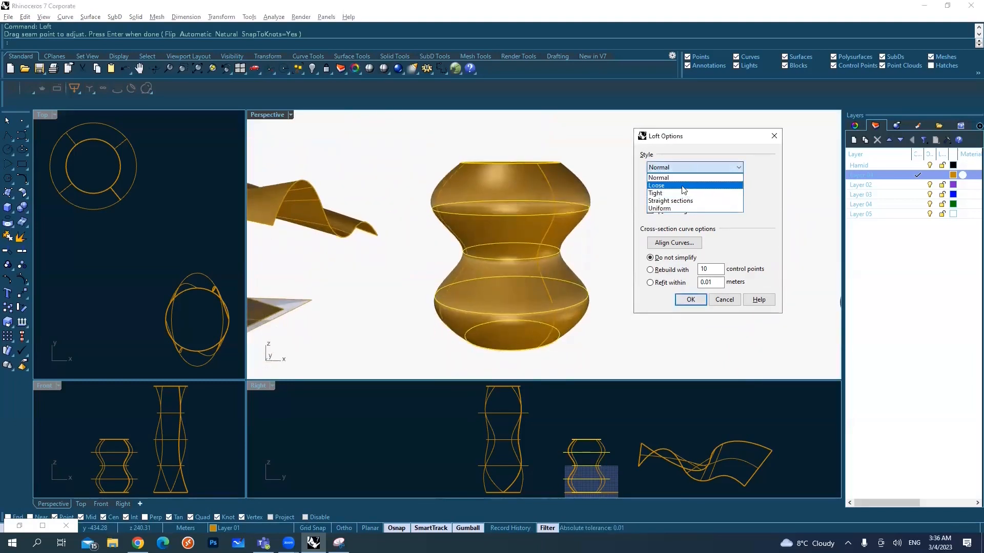
left_click(656, 184)
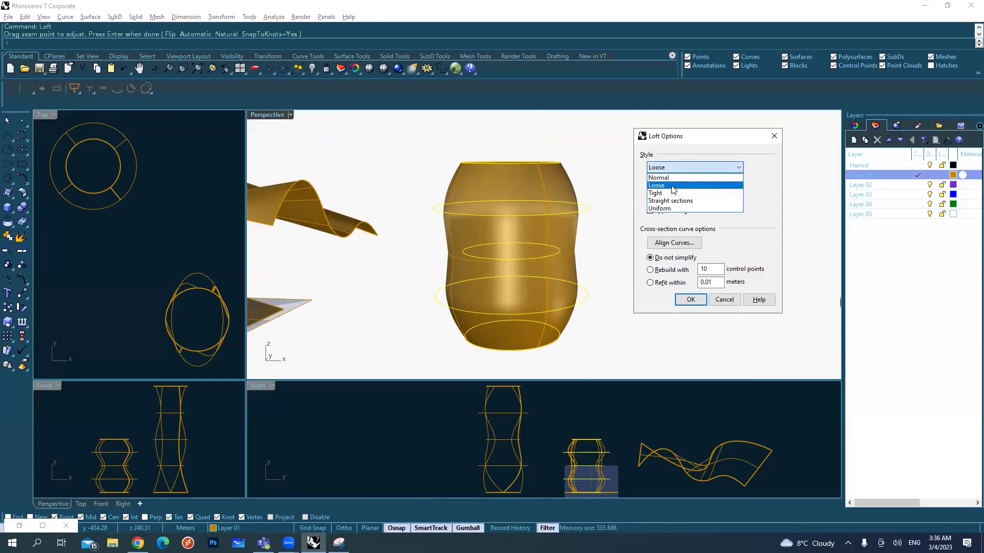
left_click(655, 192)
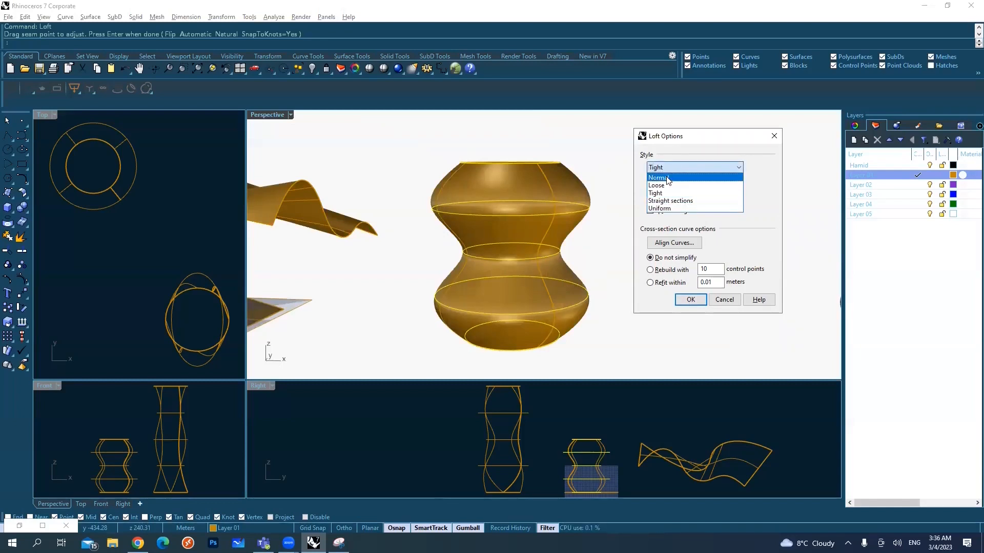
left_click(658, 177)
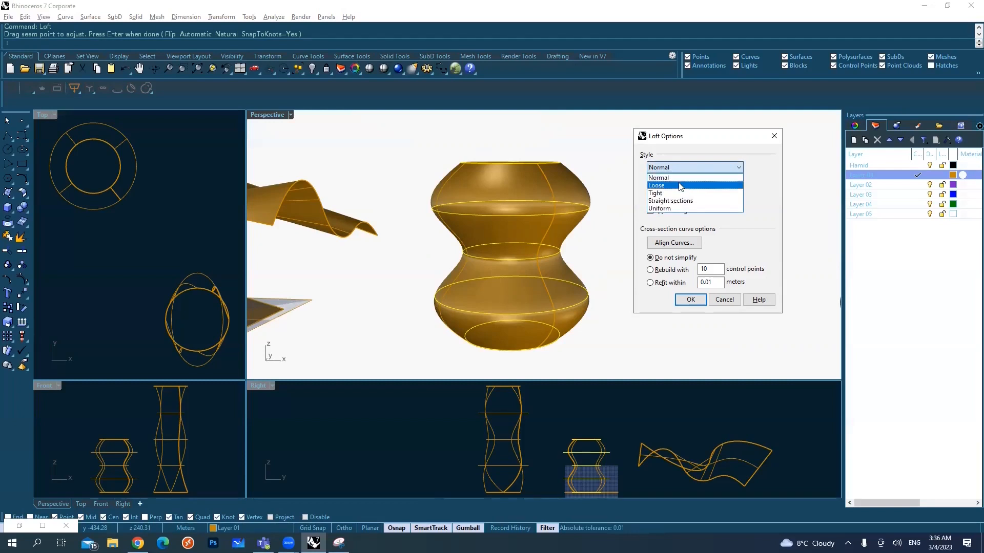
mouse_move(676, 201)
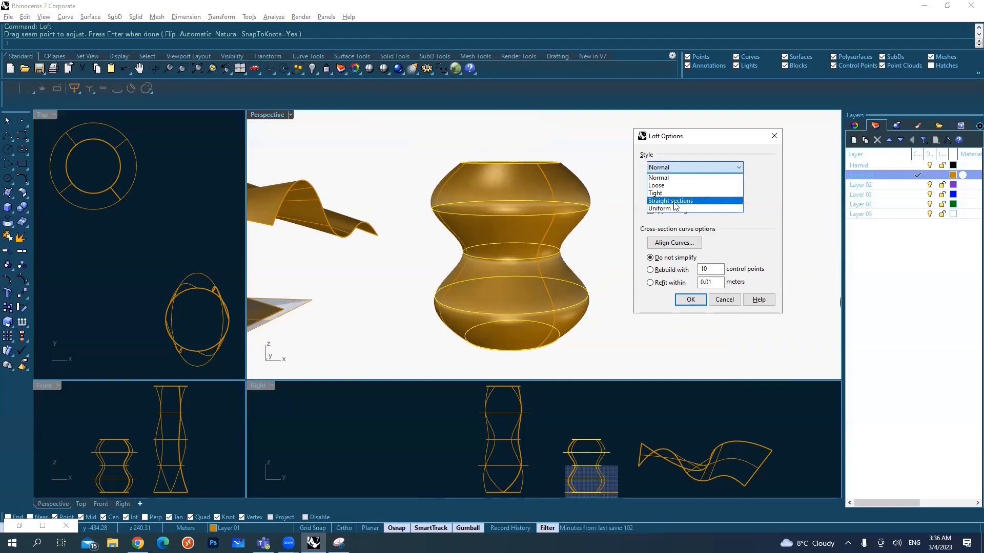
left_click(670, 201)
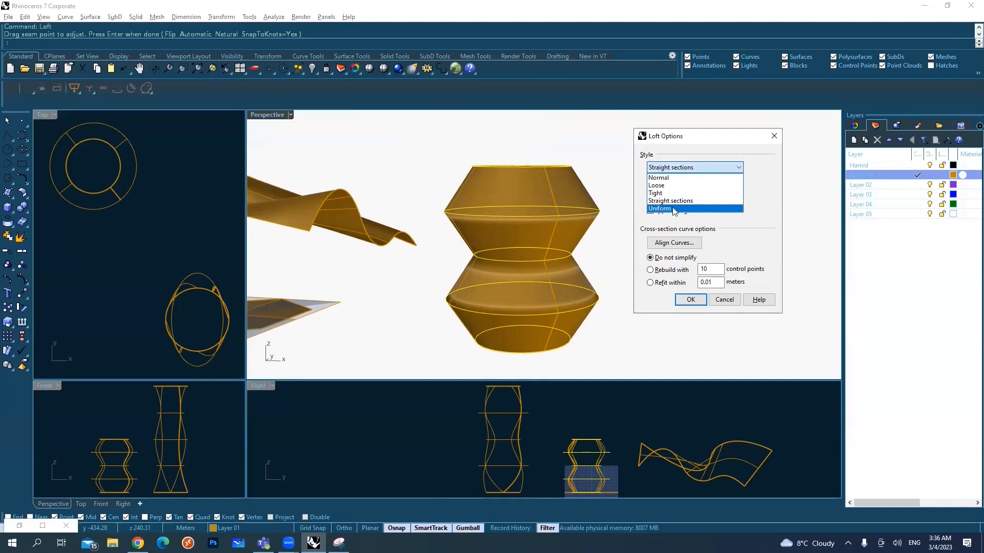
left_click(659, 209)
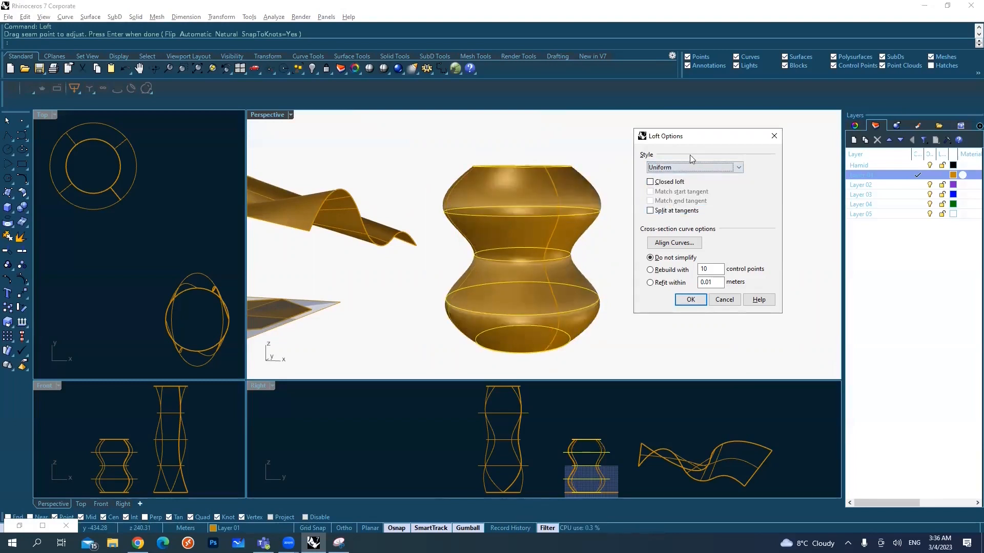
Re-tick Closed loft, settle on the Tight style and confirm to build the vase surface
left_click(650, 183)
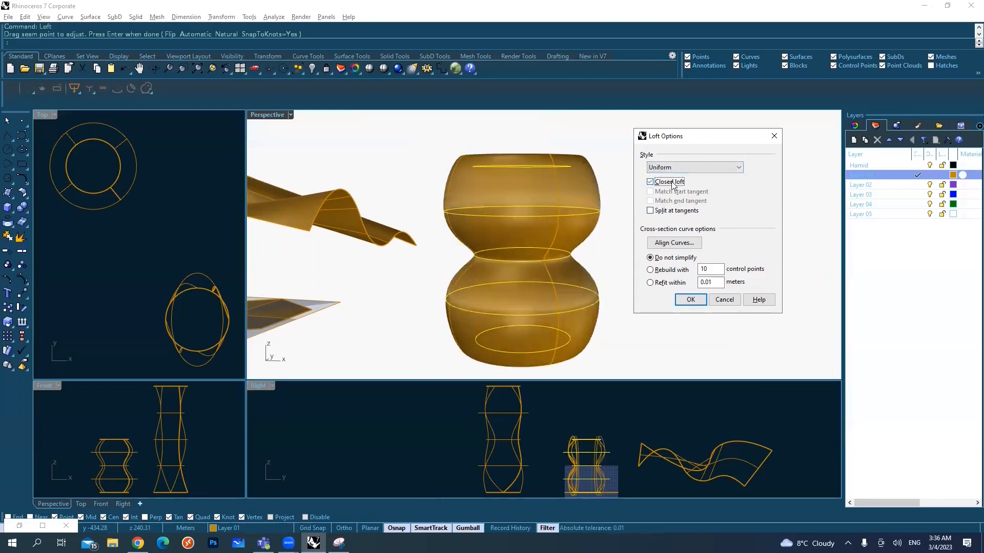
left_click(649, 182)
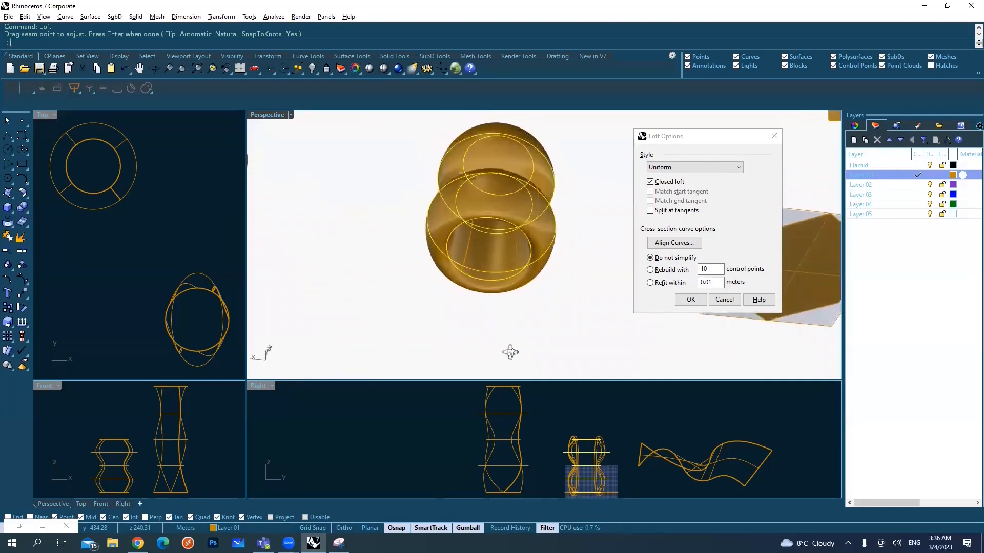
left_click_drag(510, 351, 489, 279)
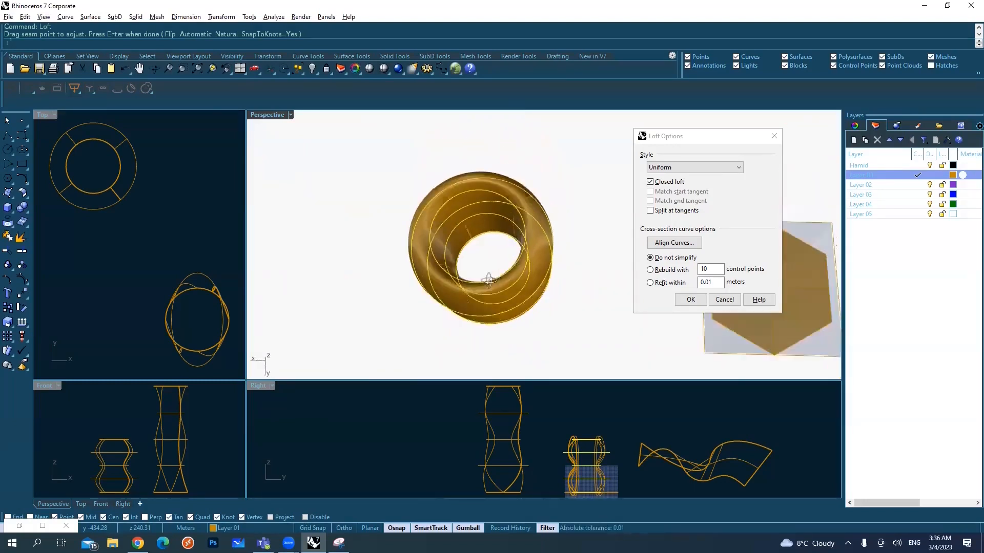
left_click(695, 167)
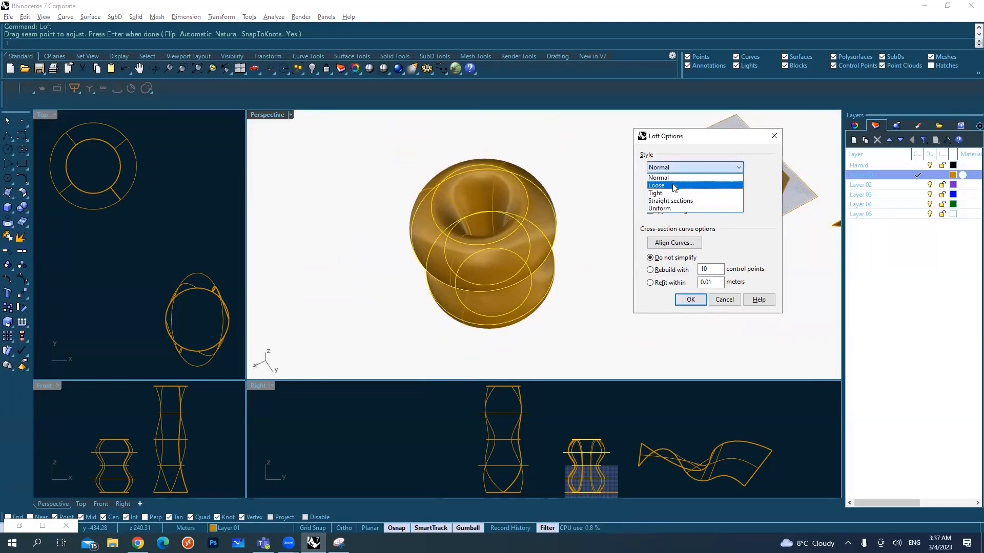
left_click(656, 184)
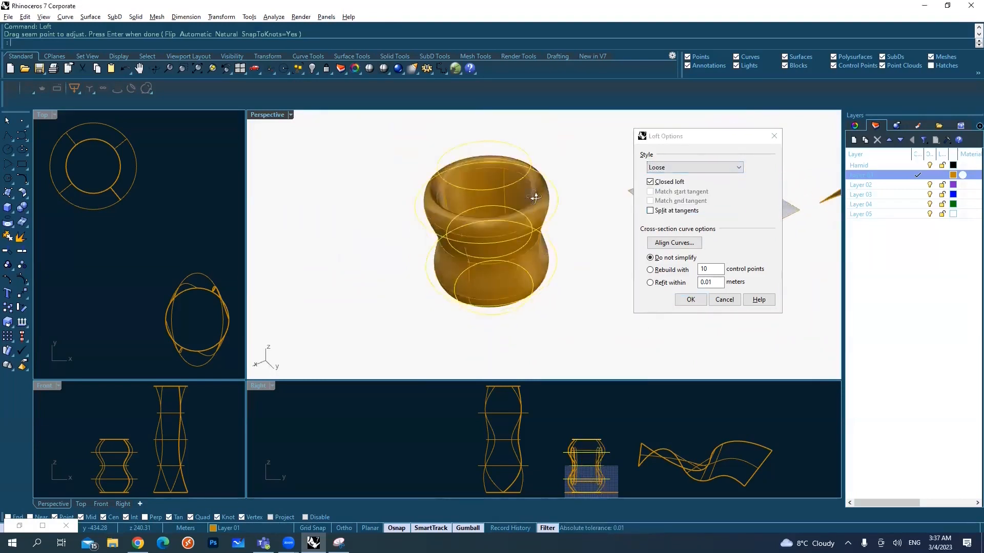
left_click(694, 167)
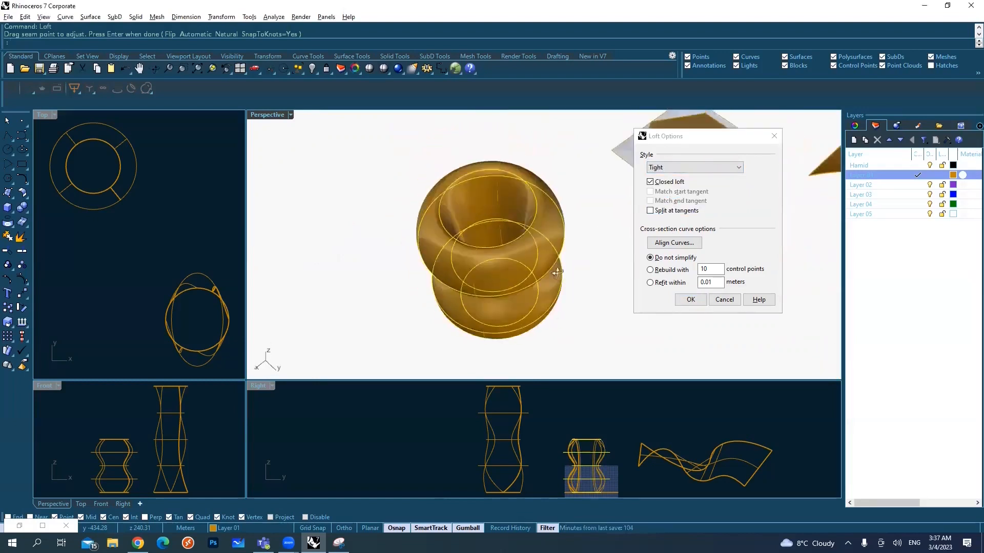
left_click(690, 299)
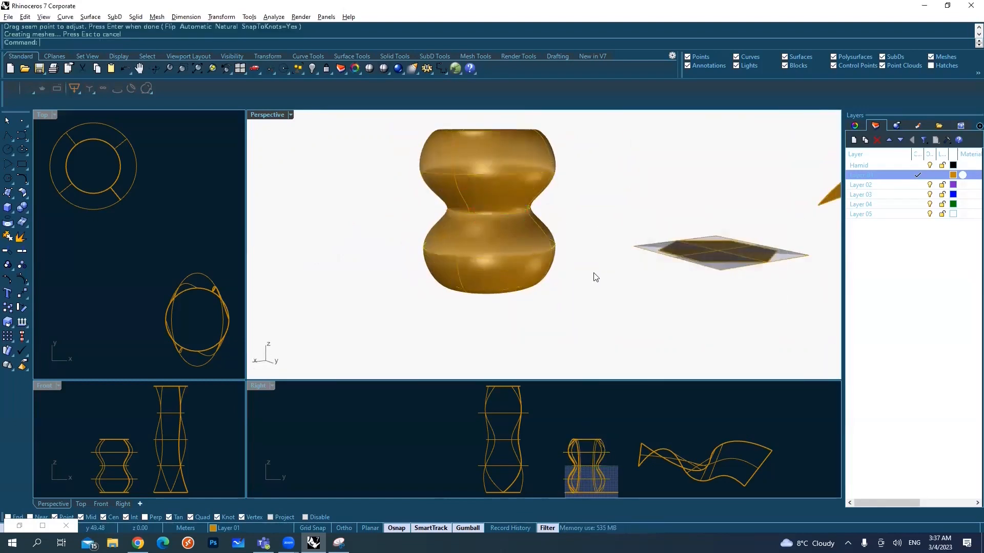